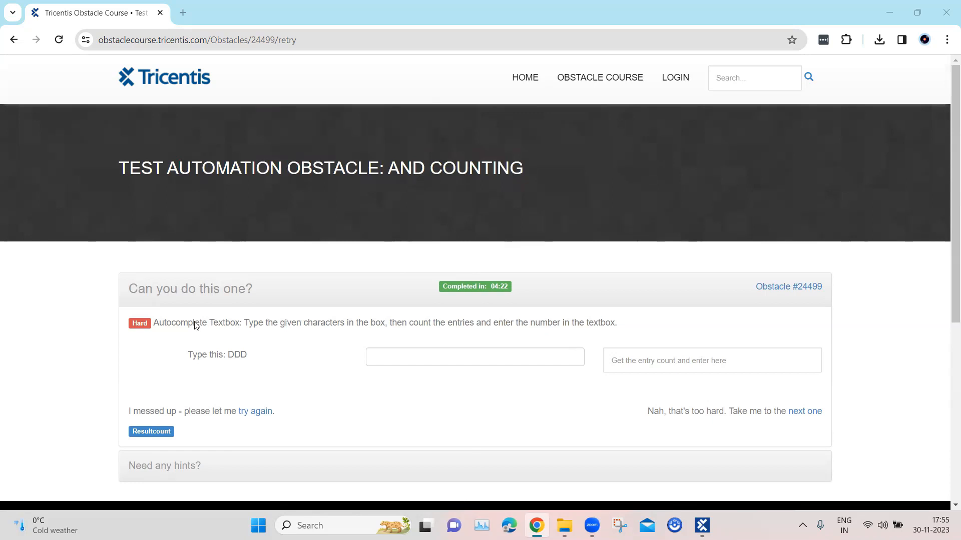
pyautogui.moveTo(236, 331)
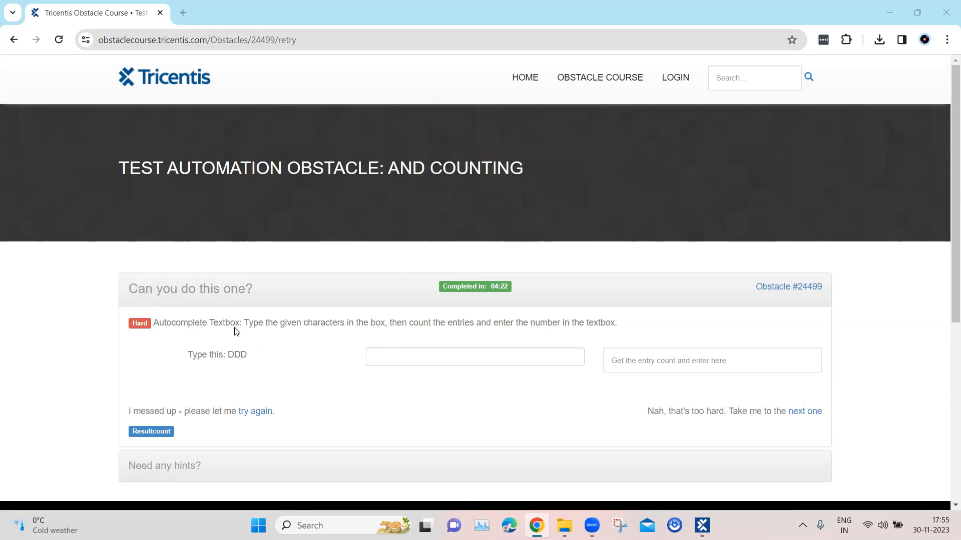
pyautogui.moveTo(292, 353)
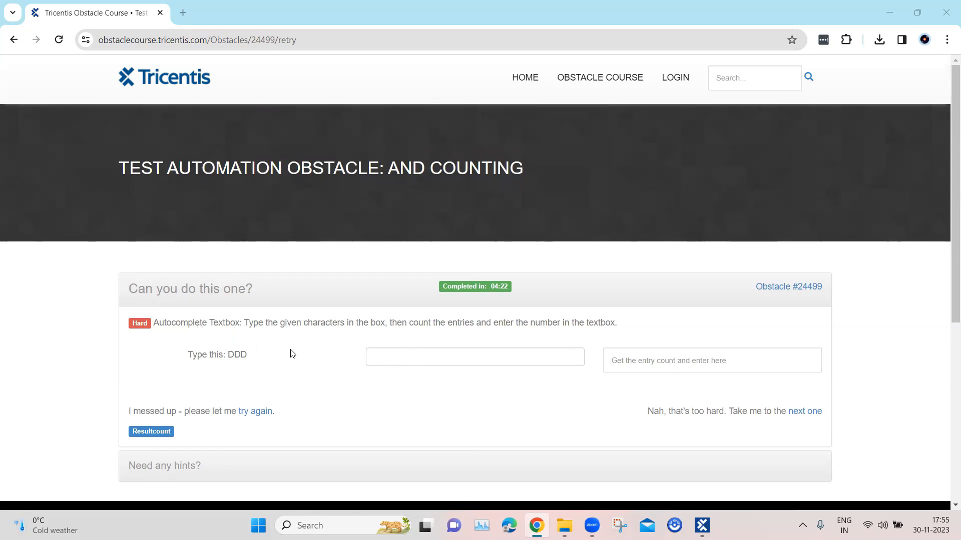
pyautogui.moveTo(193, 357)
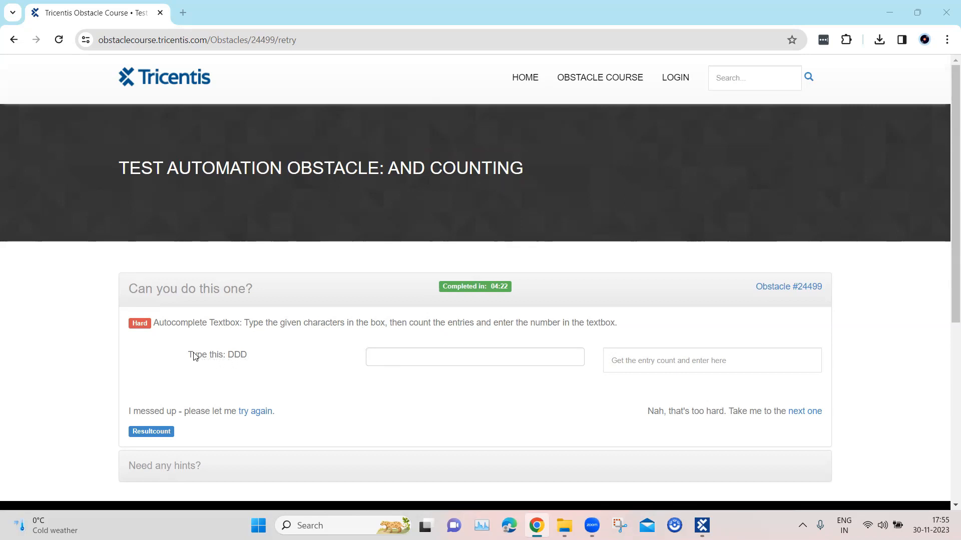
# - Select the 'DDD' text, type it into the autocomplete box, and fill the entry count field
pyautogui.moveTo(188, 355); pyautogui.dragTo(247, 354)
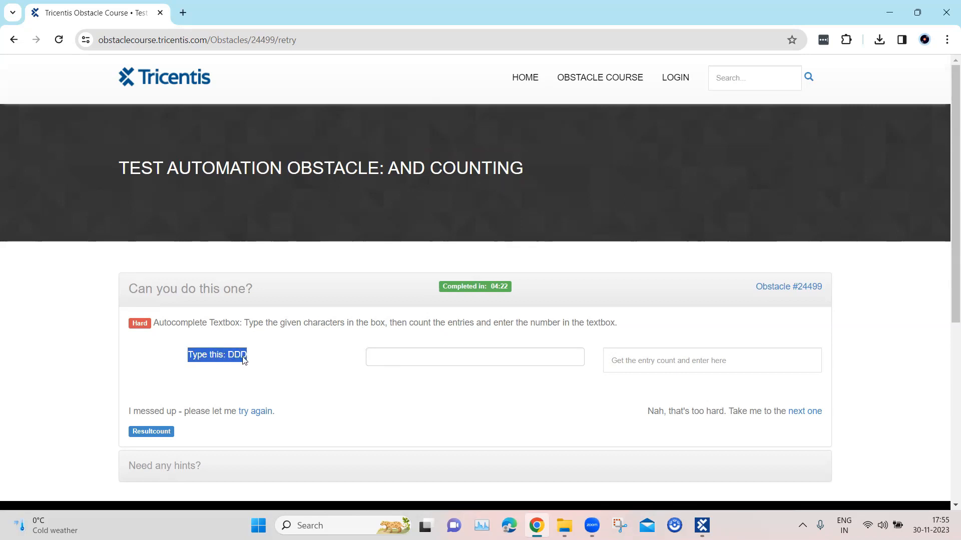
pyautogui.click(474, 357)
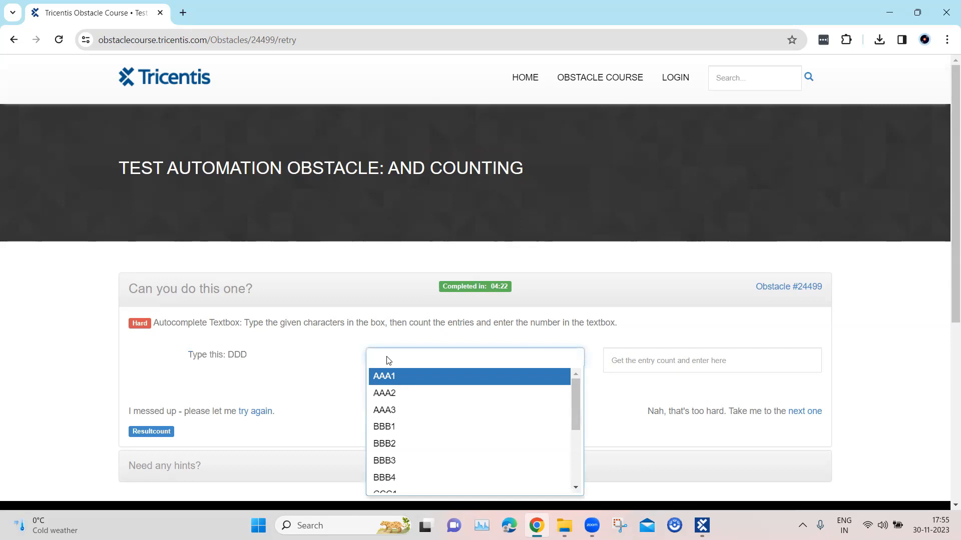
pyautogui.scroll(-3)
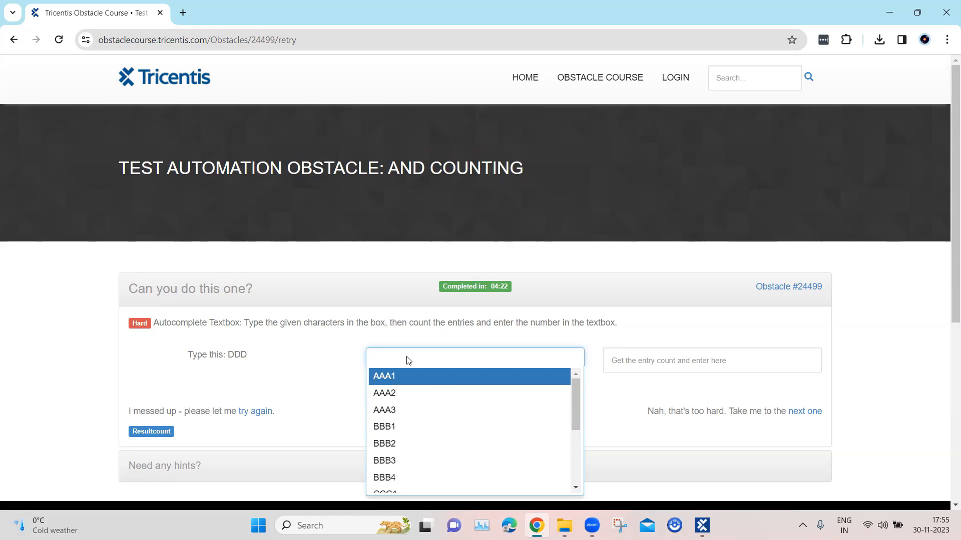
pyautogui.write('DDD')
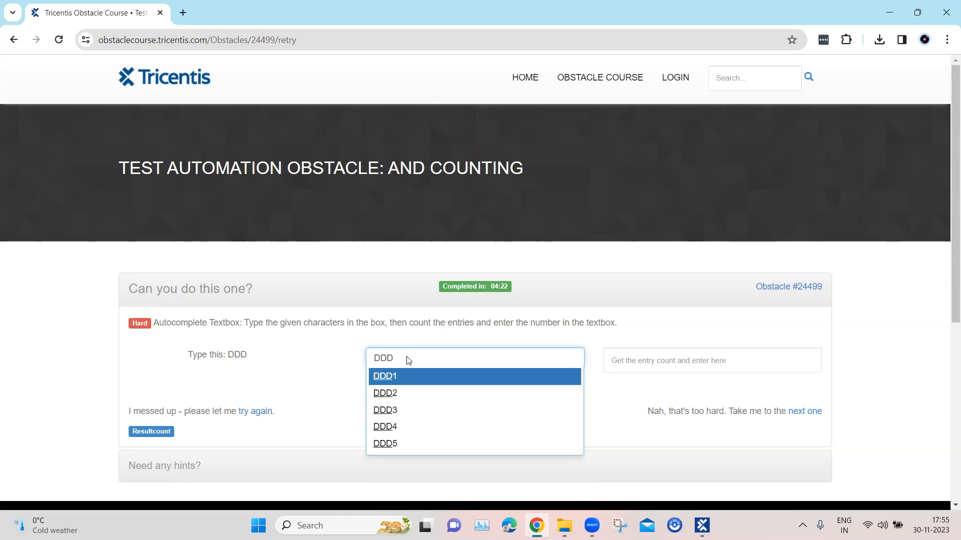
pyautogui.moveTo(403, 387)
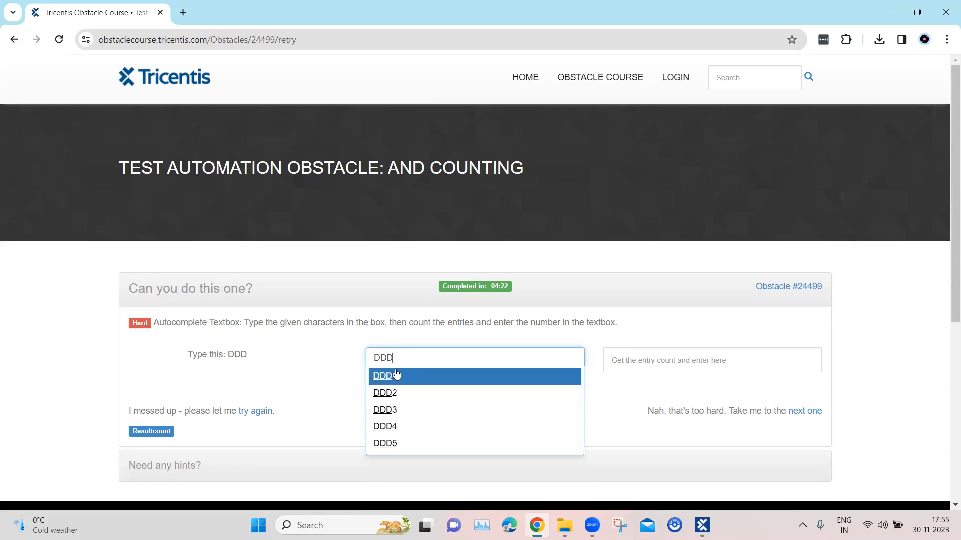
pyautogui.moveTo(395, 444)
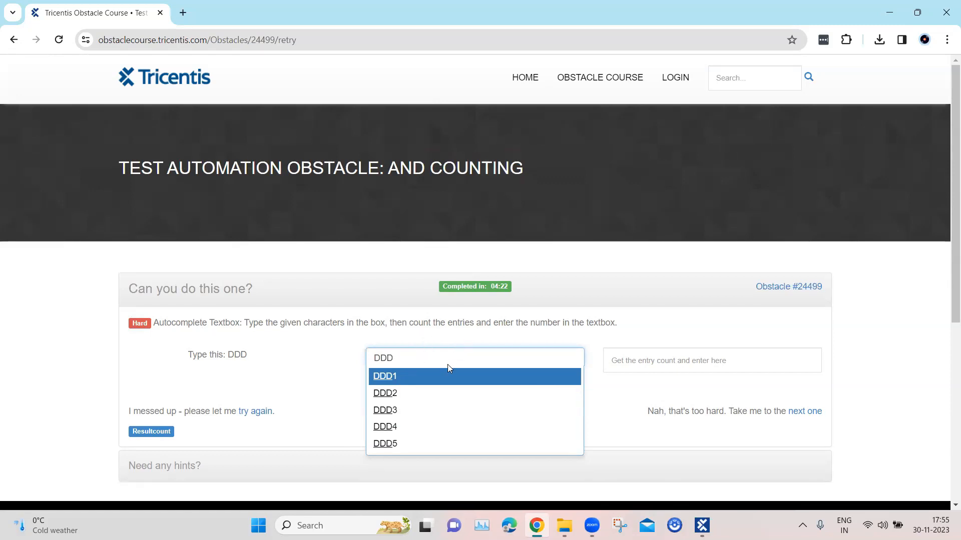
pyautogui.moveTo(523, 331)
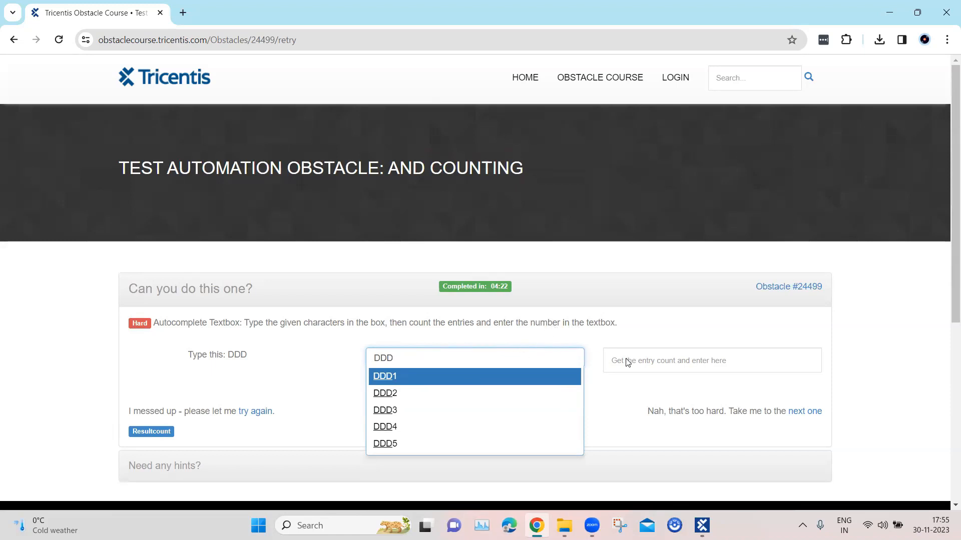
pyautogui.click(710, 360)
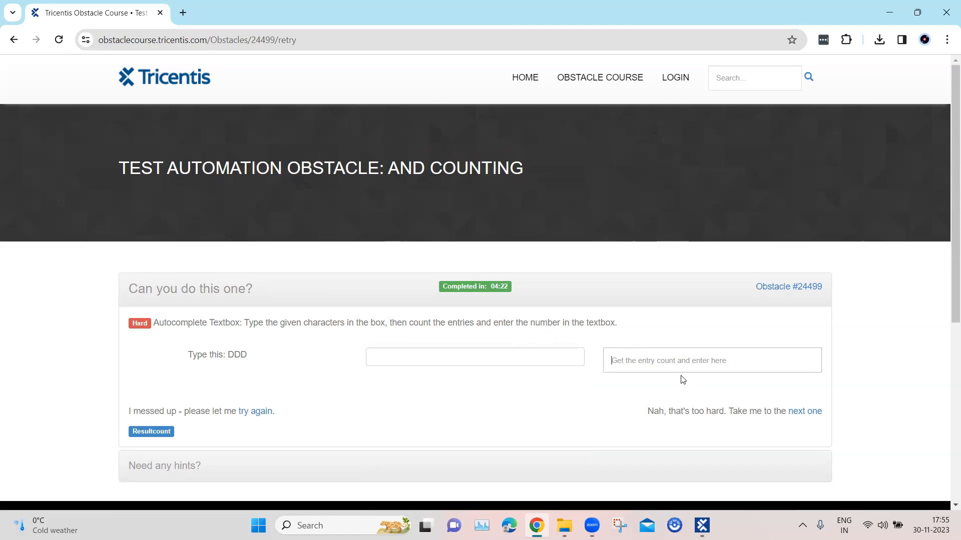
pyautogui.click(475, 357)
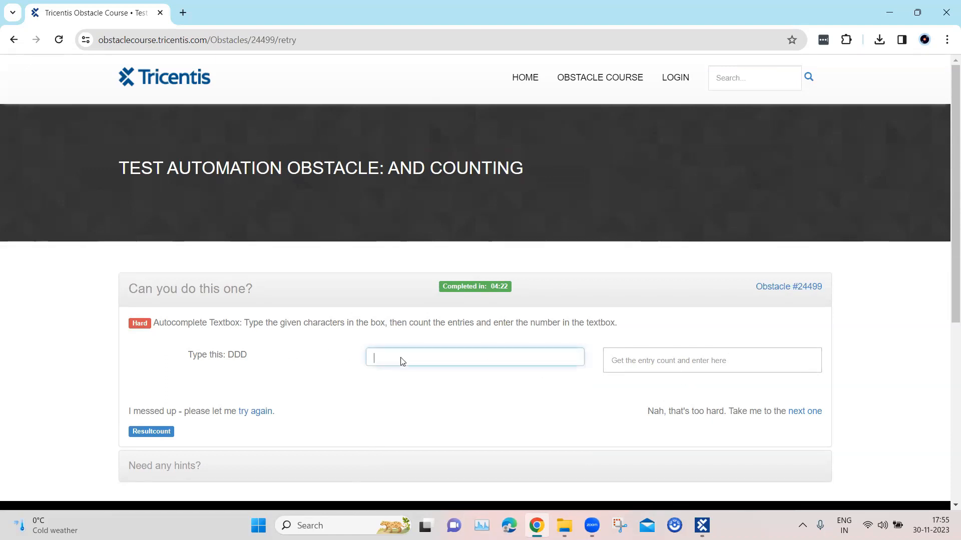
pyautogui.write('DD')
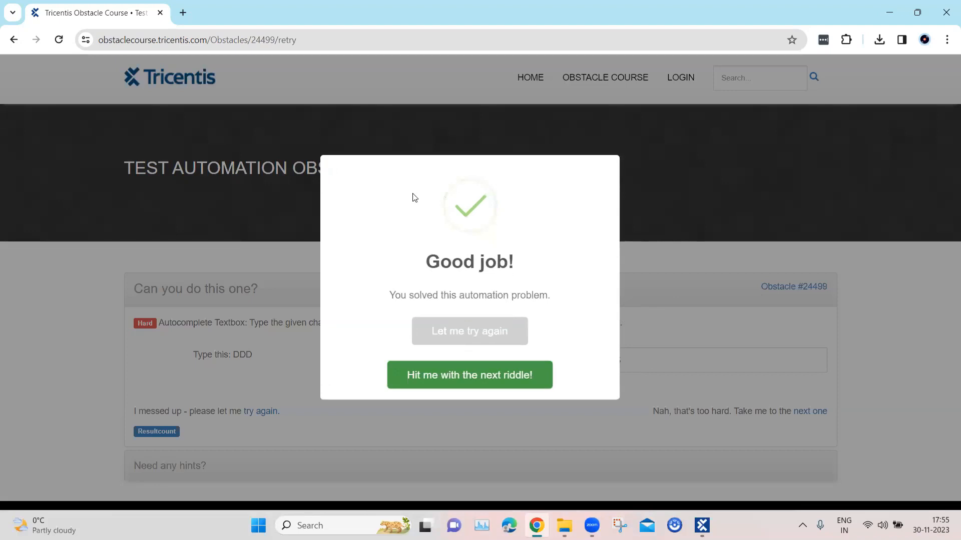
pyautogui.moveTo(586, 212)
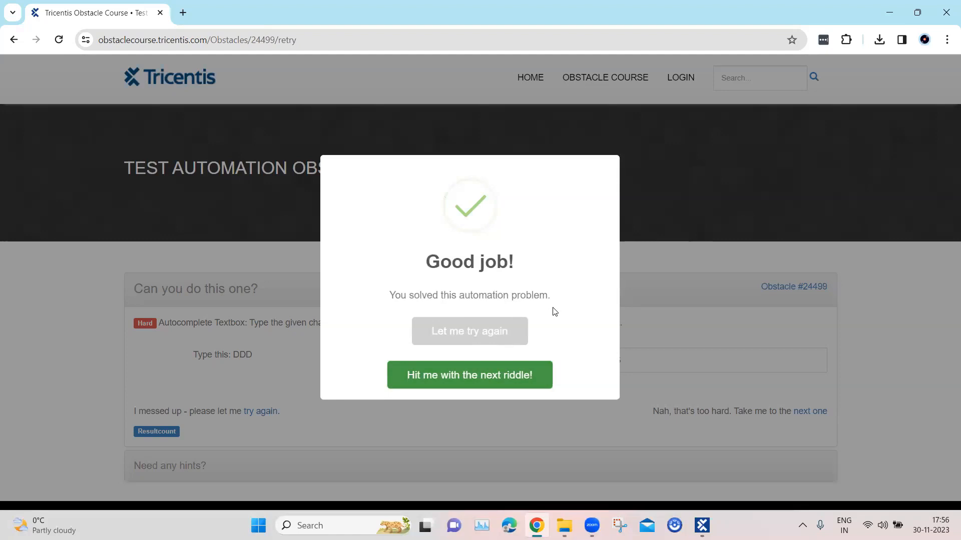
# - Dismiss the 'Good job!' message with 'Let me try again'
pyautogui.click(469, 375)
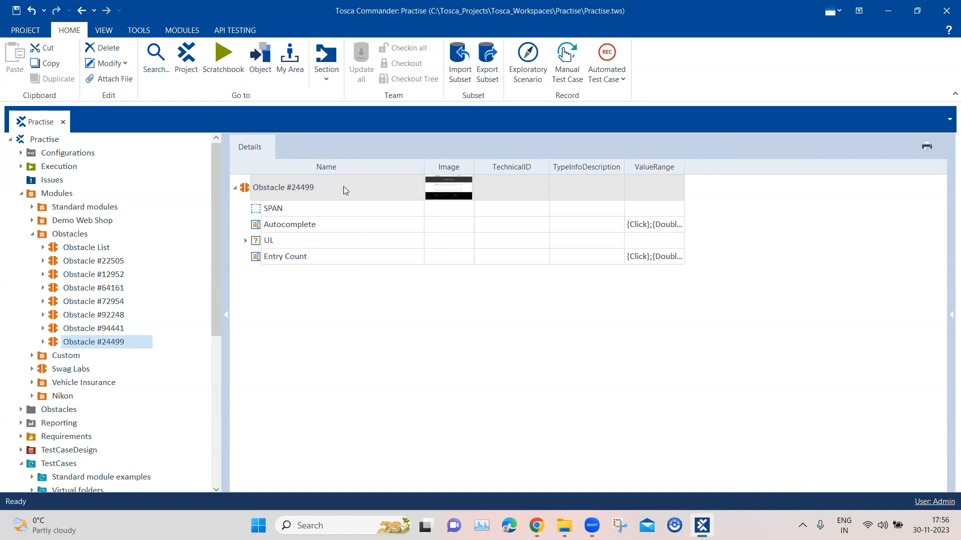
# - On the obstacle page, select the new 'CCC' text and focus the textbox
pyautogui.click(272, 208)
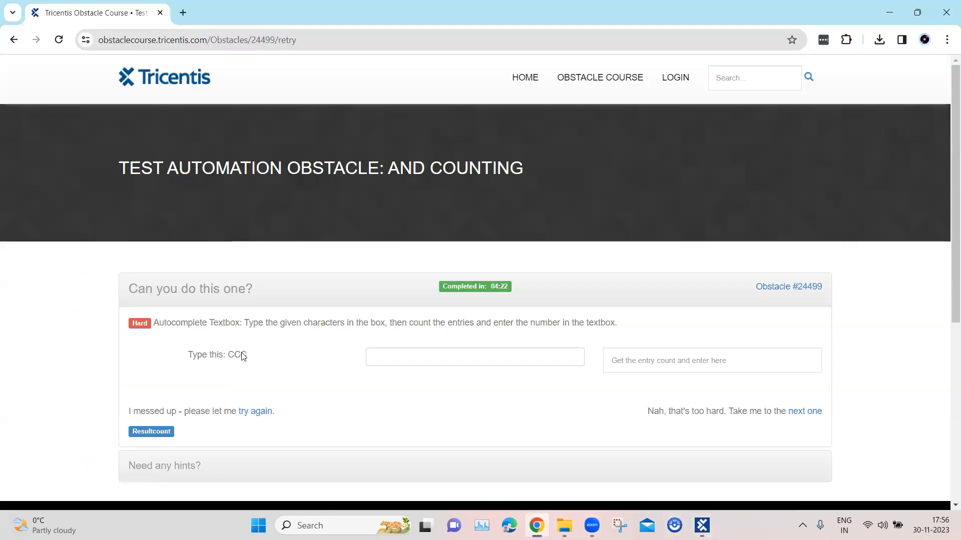
pyautogui.doubleClick(236, 354)
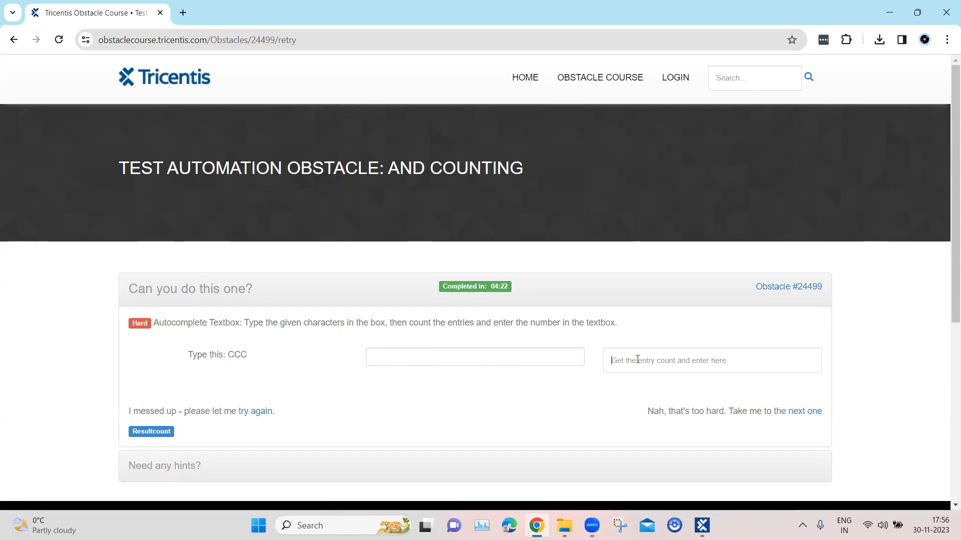
pyautogui.click(475, 357)
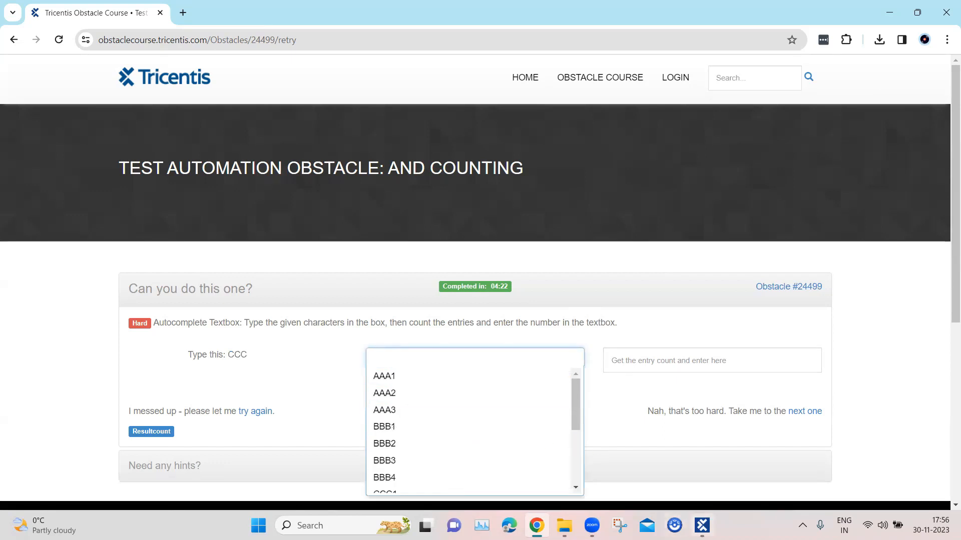
# - Inspect the module's Autocomplete, UL, nested LI and Entry Count controls
pyautogui.click(701, 525)
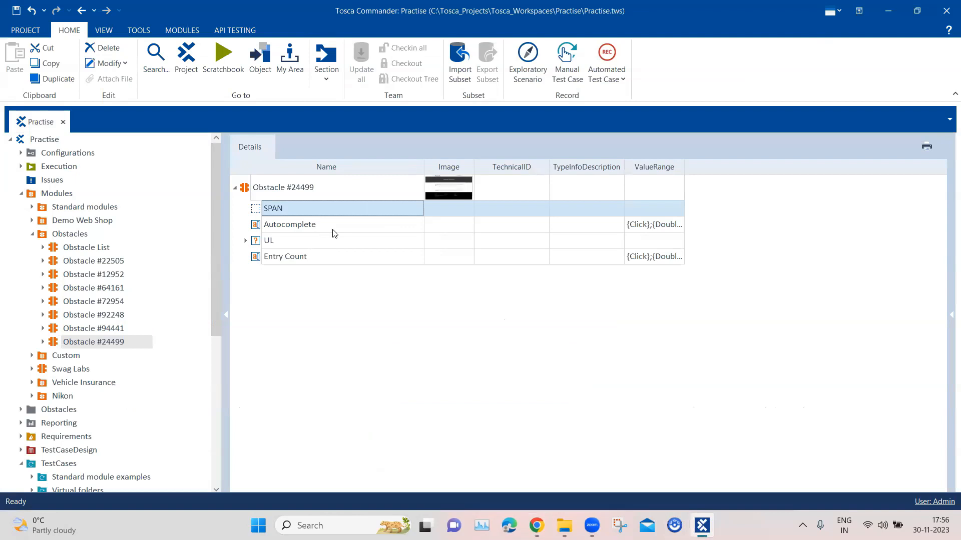
pyautogui.click(289, 224)
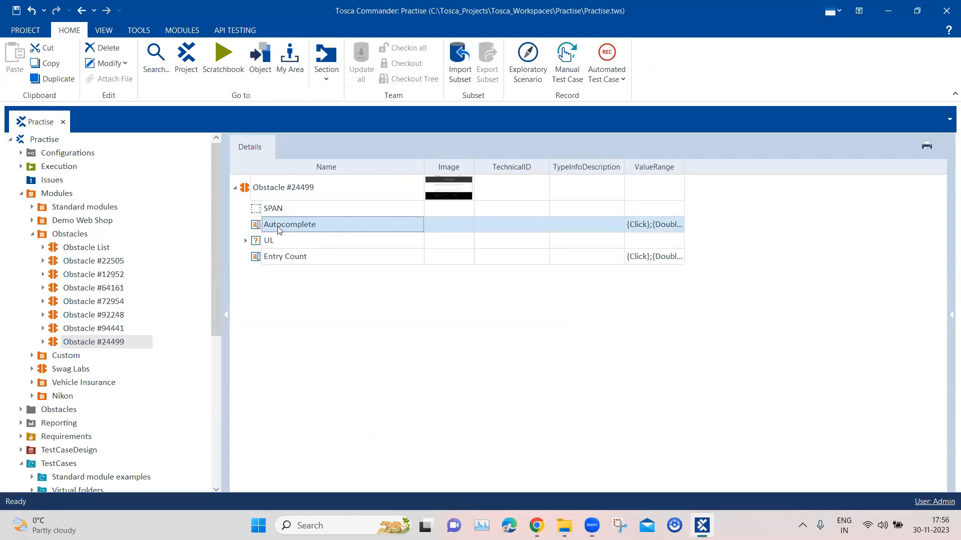
pyautogui.moveTo(312, 229)
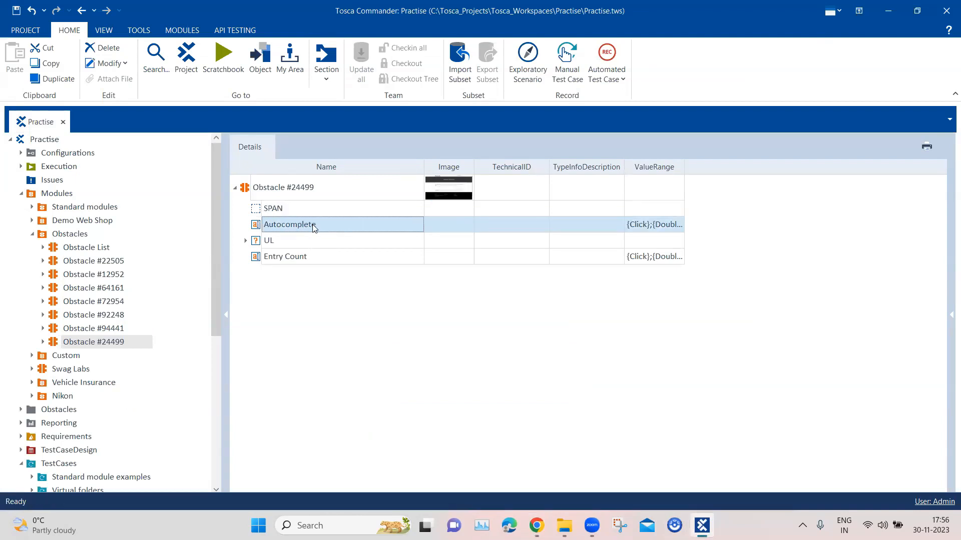
pyautogui.click(268, 240)
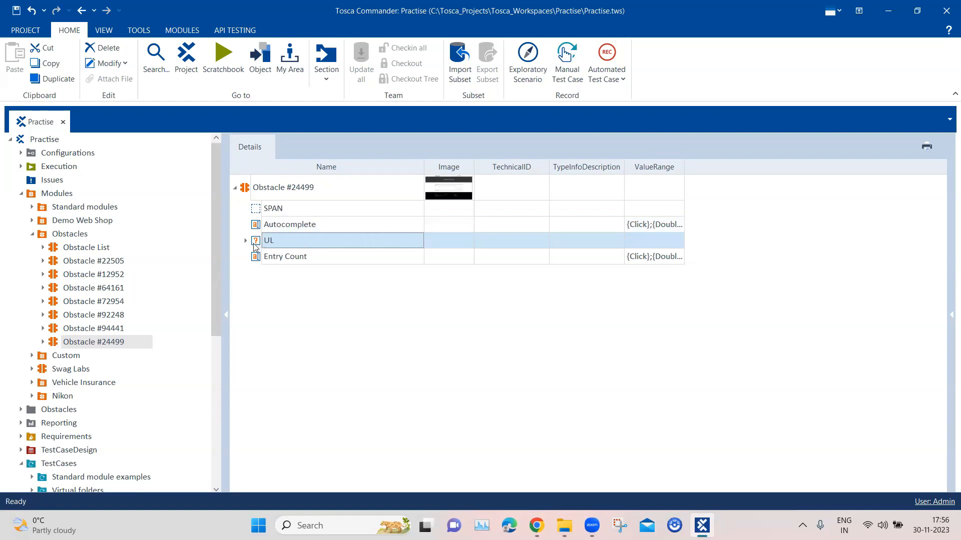
pyautogui.click(246, 240)
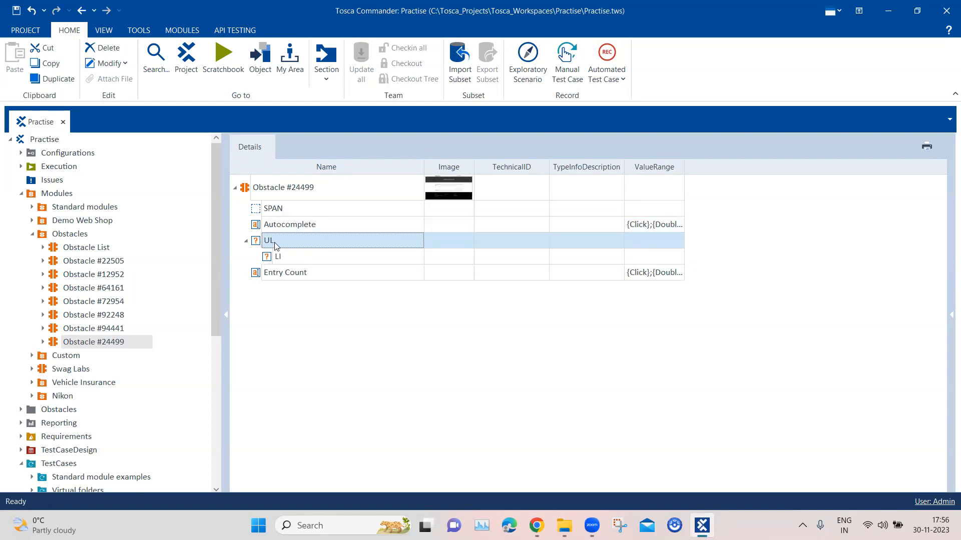
pyautogui.click(277, 256)
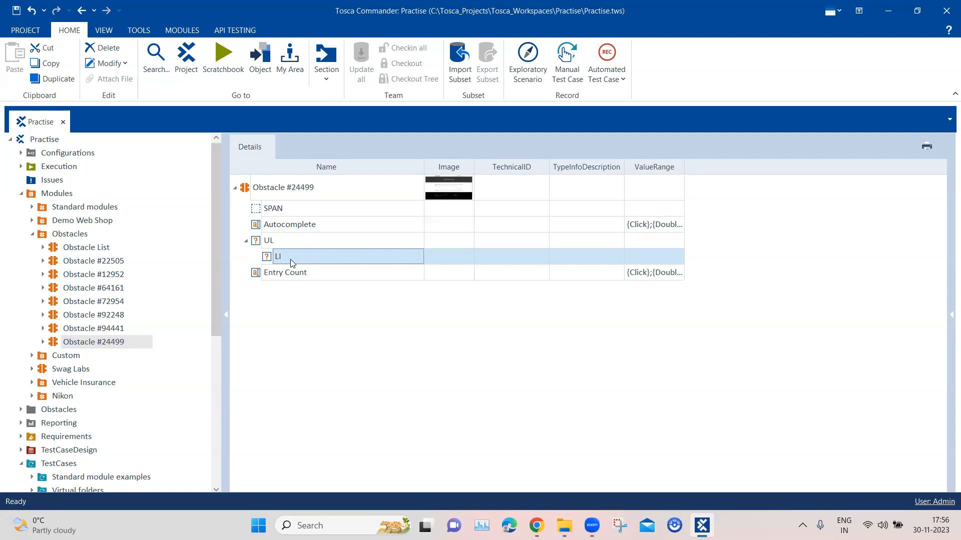
pyautogui.click(267, 240)
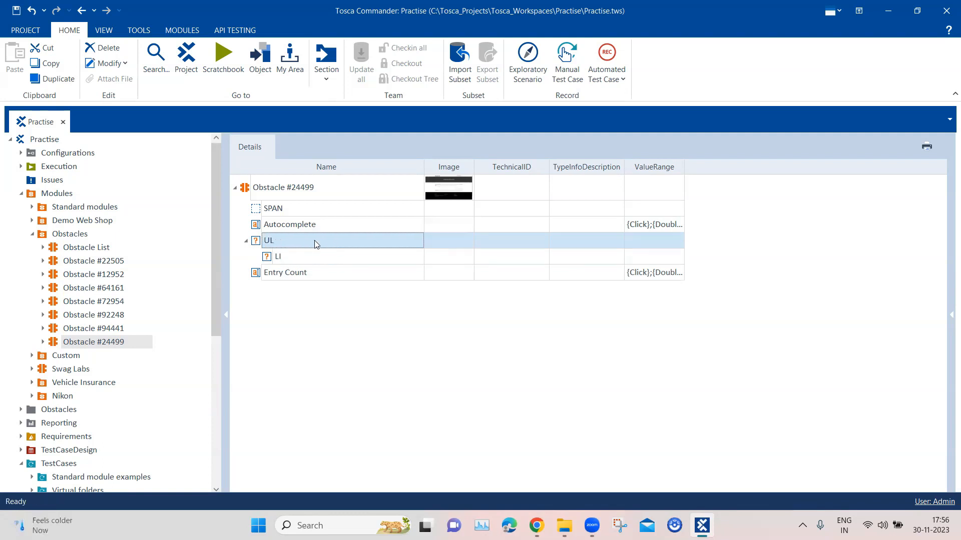
pyautogui.click(285, 273)
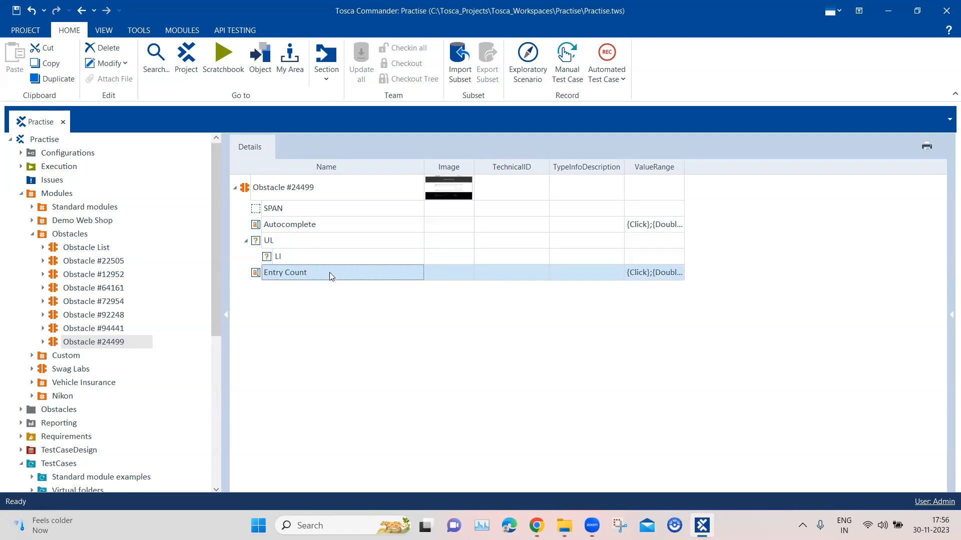
pyautogui.moveTo(301, 252)
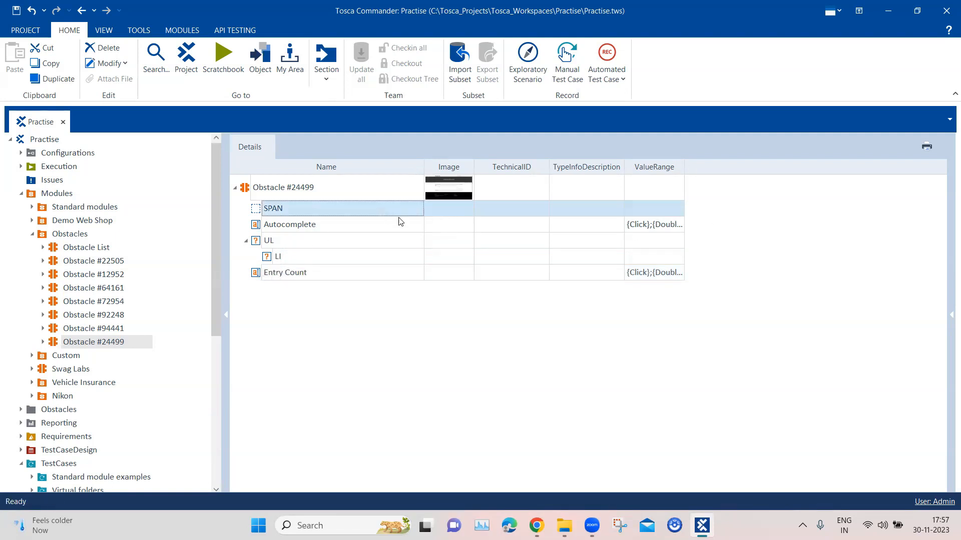
# - Check the properties of the SPAN control, the Obstacle #24499 module and LI
pyautogui.click(274, 208)
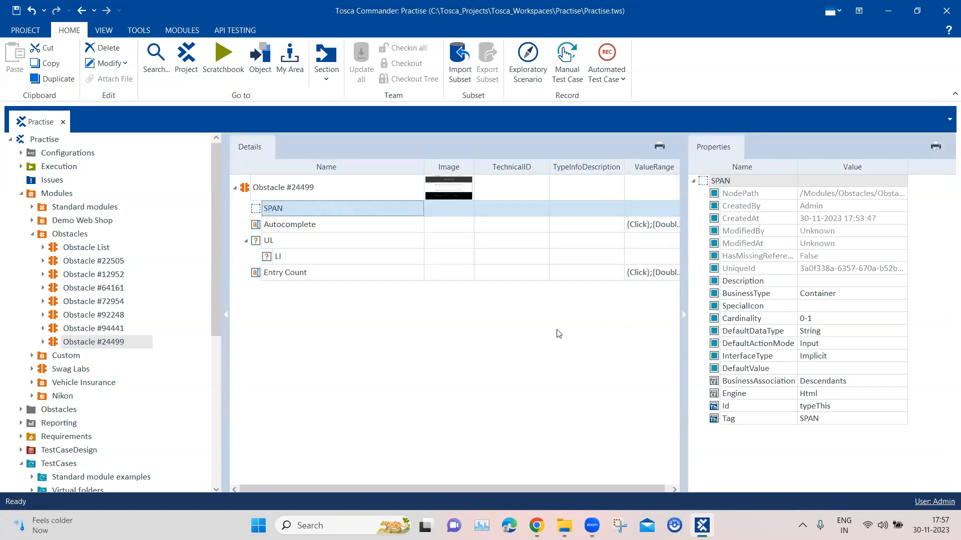
pyautogui.click(282, 188)
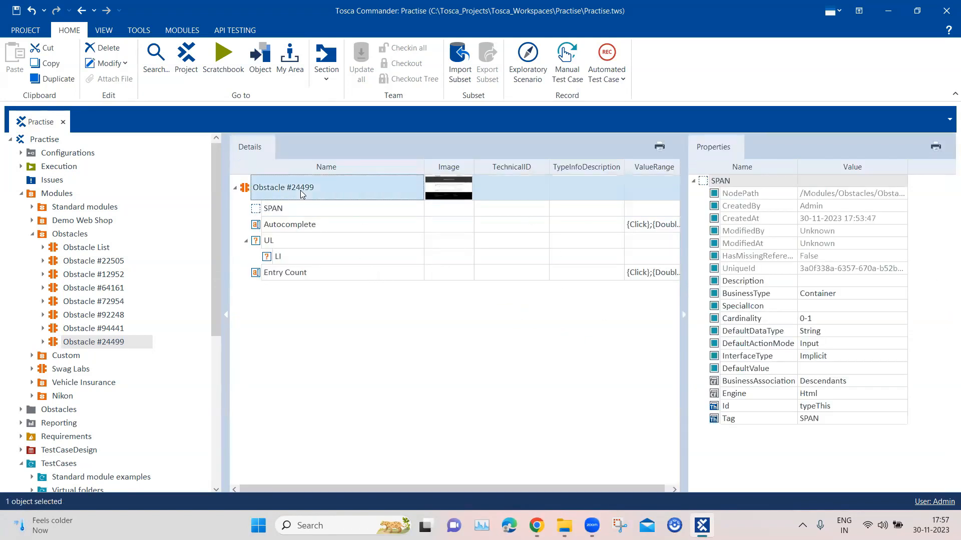
pyautogui.click(283, 187)
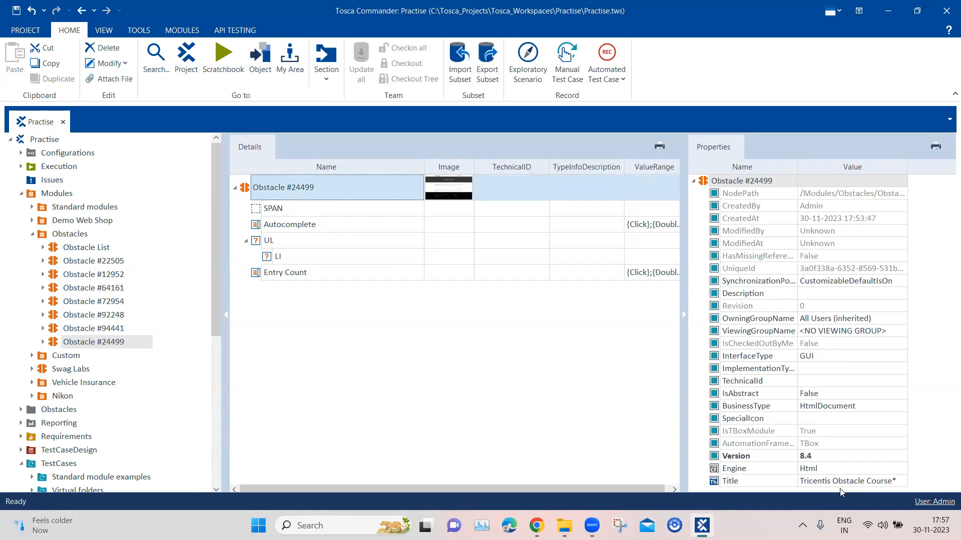
pyautogui.click(847, 481)
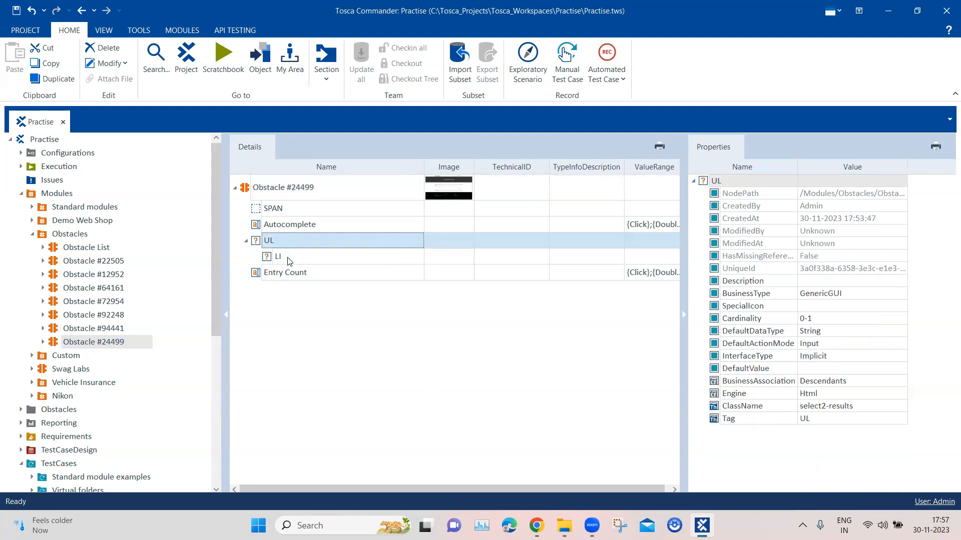
pyautogui.click(277, 257)
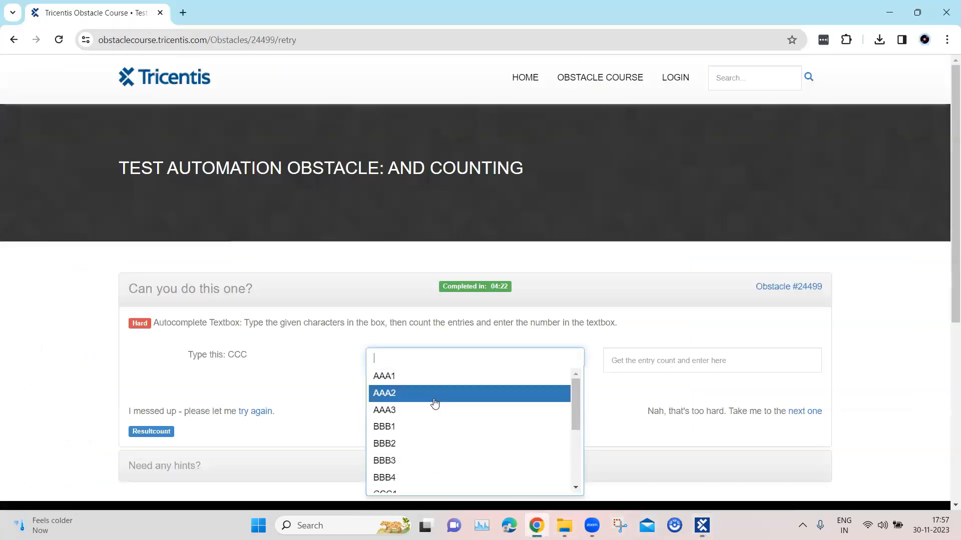
# - Scroll through the autocomplete suggestions such as AAA1, AAA2 and BBB1
pyautogui.scroll(-3)
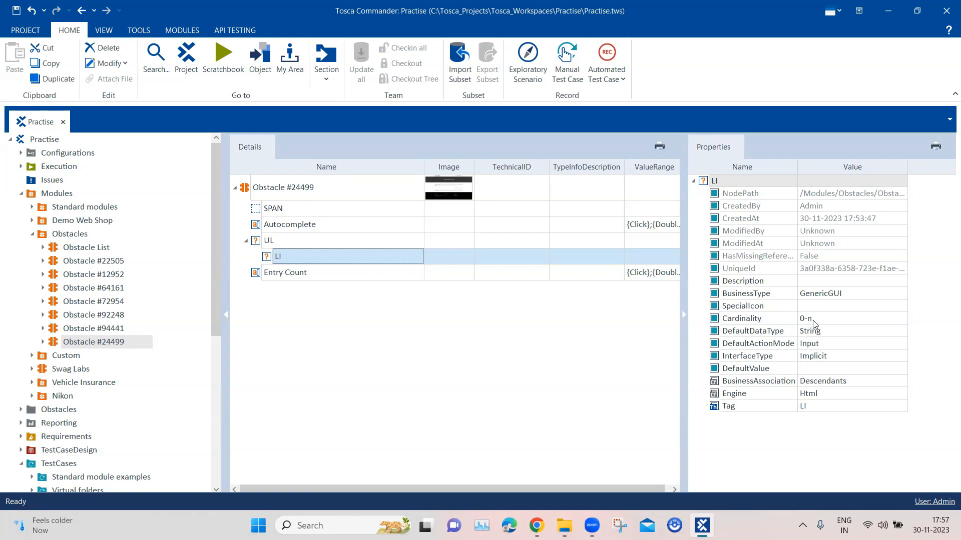
pyautogui.moveTo(824, 323)
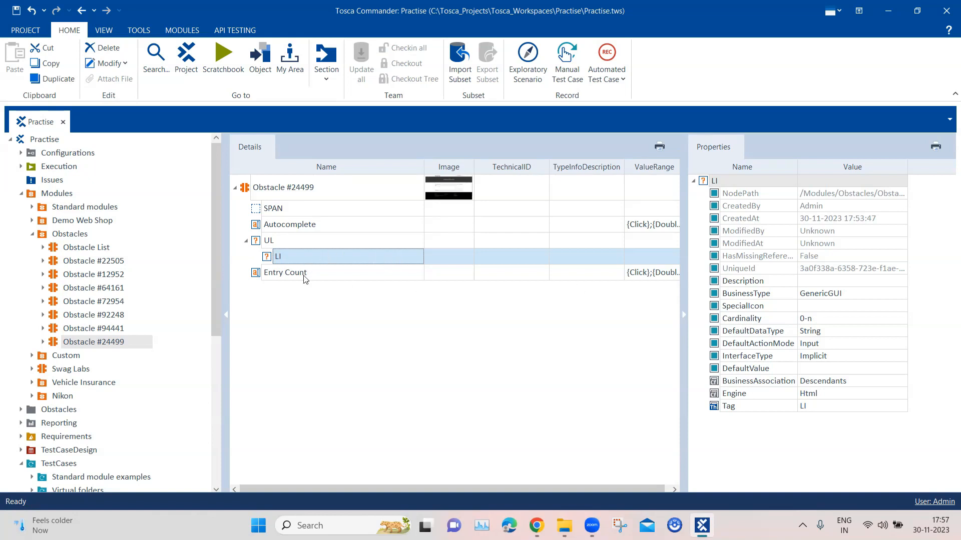
pyautogui.moveTo(300, 225)
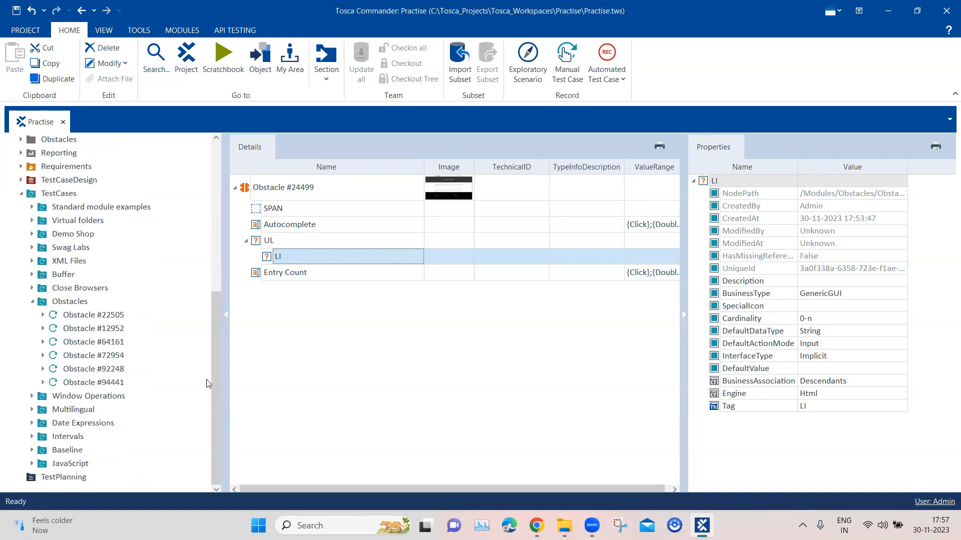
# - Create a test case under TestCases > Obstacles and name it 'Obstacle #24499'
pyautogui.rightClick(69, 301)
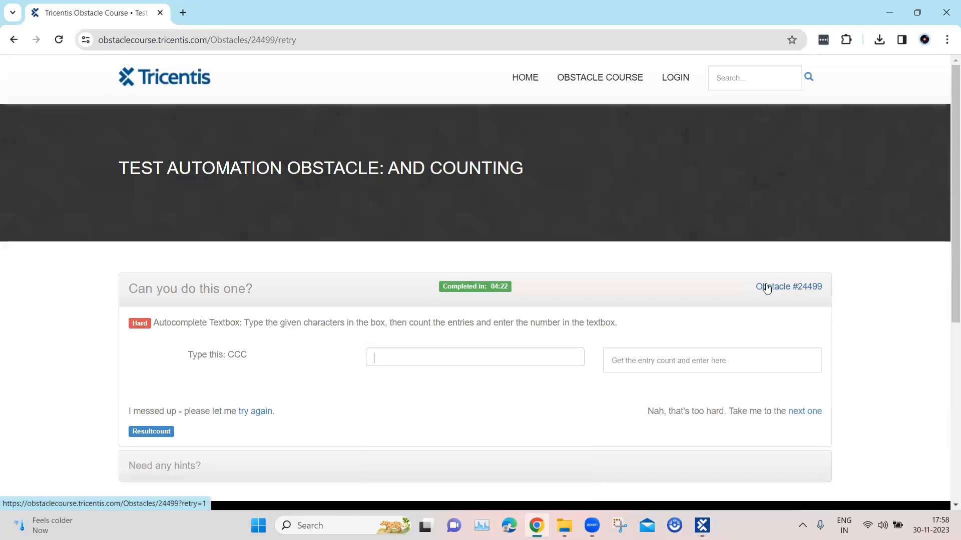
pyautogui.doubleClick(788, 286)
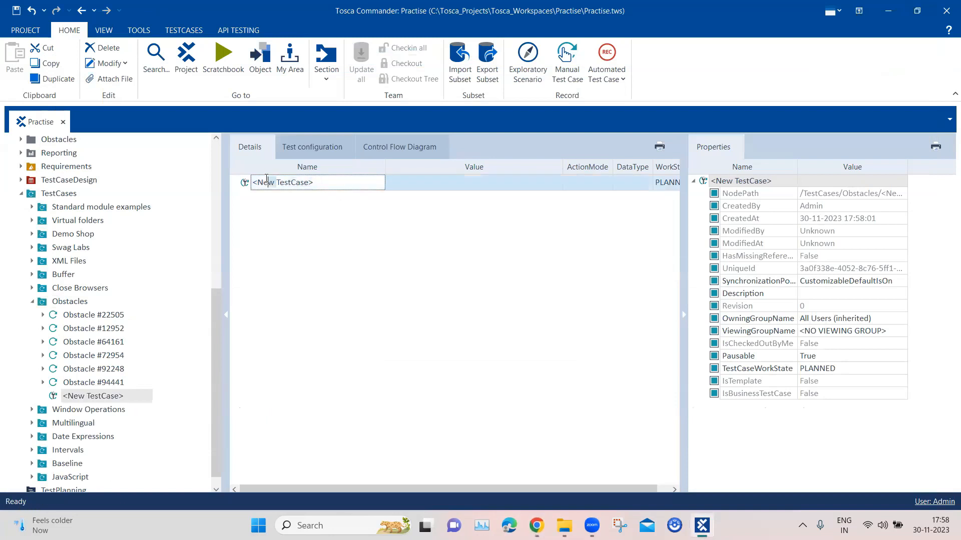
pyautogui.write('Obstacle #24499')
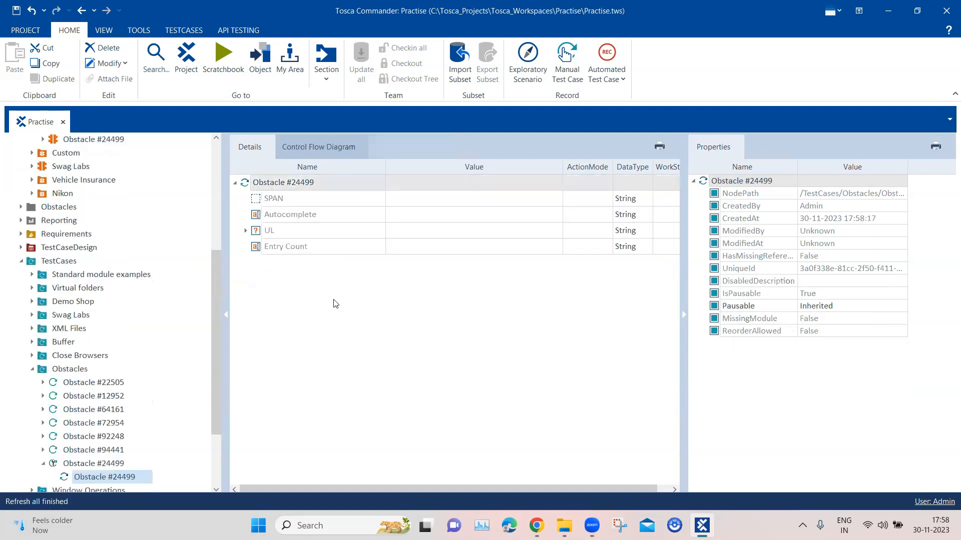
# - Set the SPAN step to InnerText with buffer name 'text' and ActionMode Buffer
pyautogui.click(273, 198)
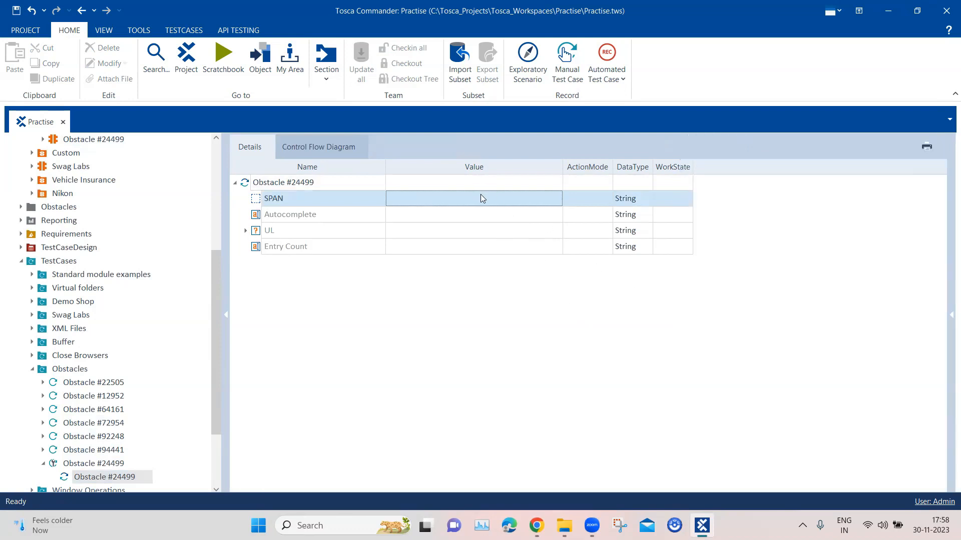
pyautogui.click(472, 198)
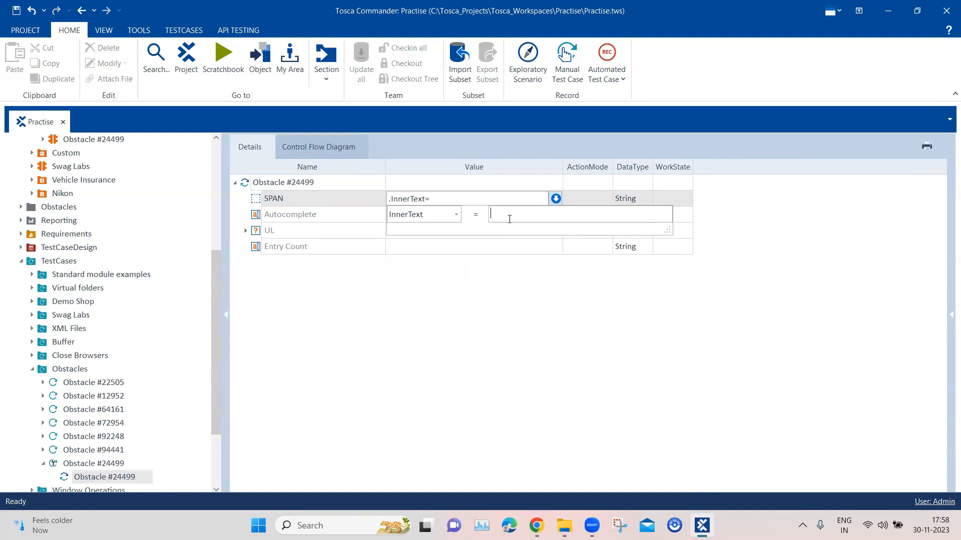
pyautogui.write('text')
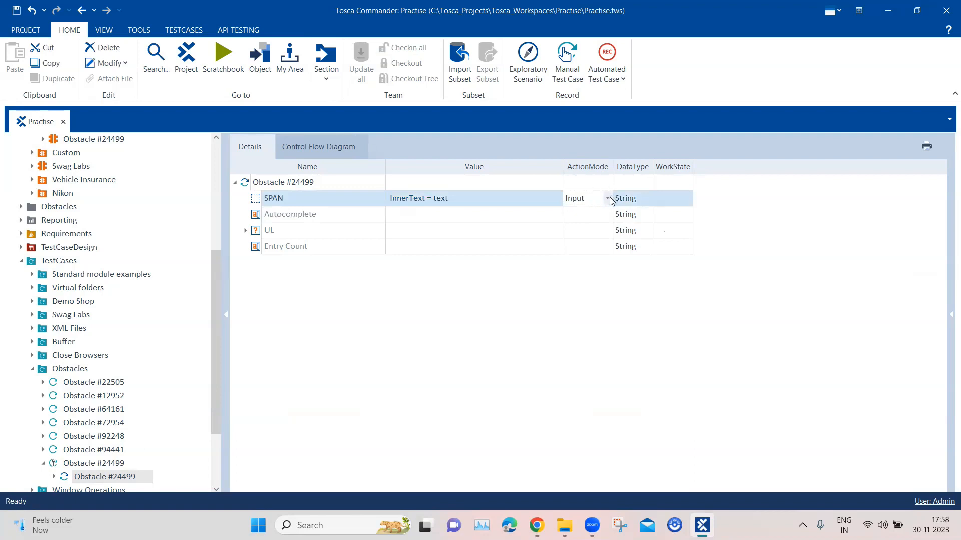
pyautogui.click(575, 198)
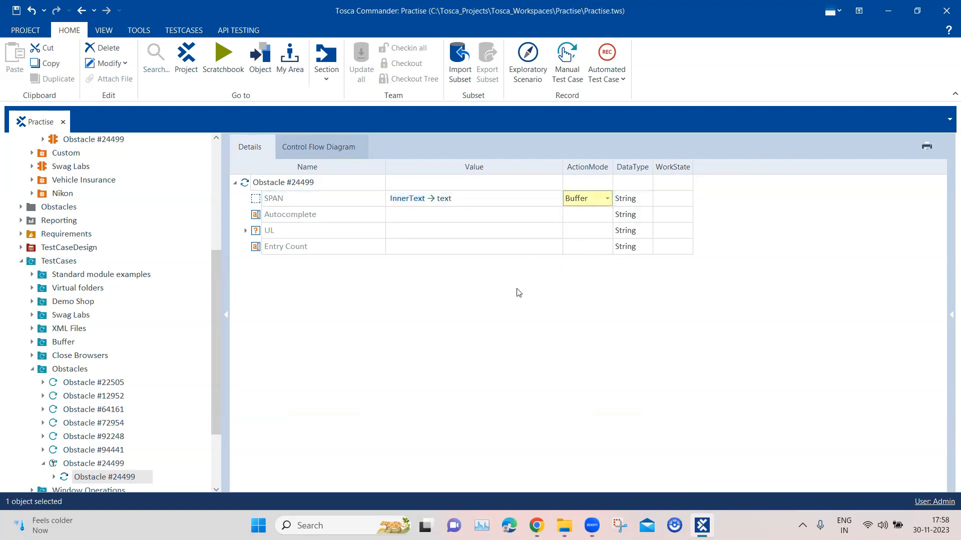
pyautogui.moveTo(417, 192)
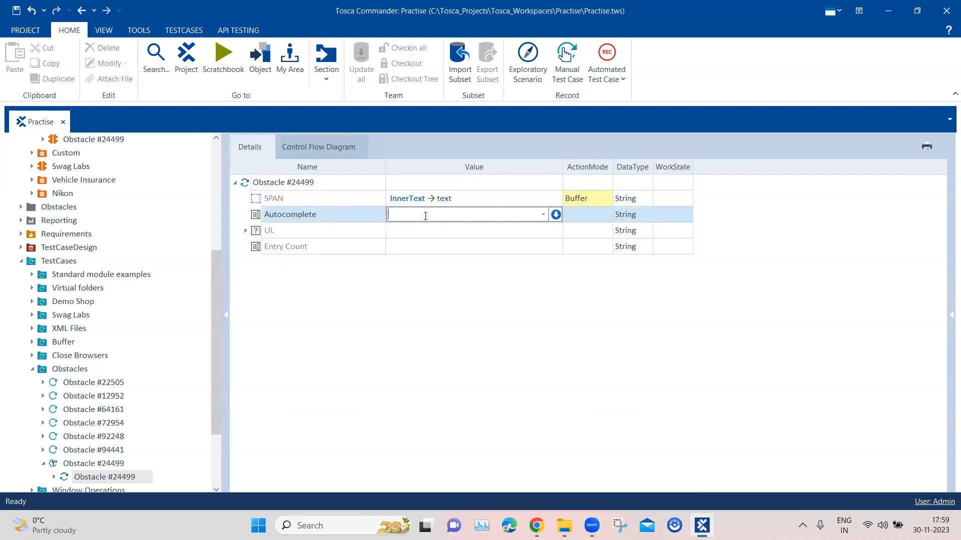
# - Set the Autocomplete value to {SENDKEYS[{B[text]}]} and expand UL to its LI item
pyautogui.write('{S')
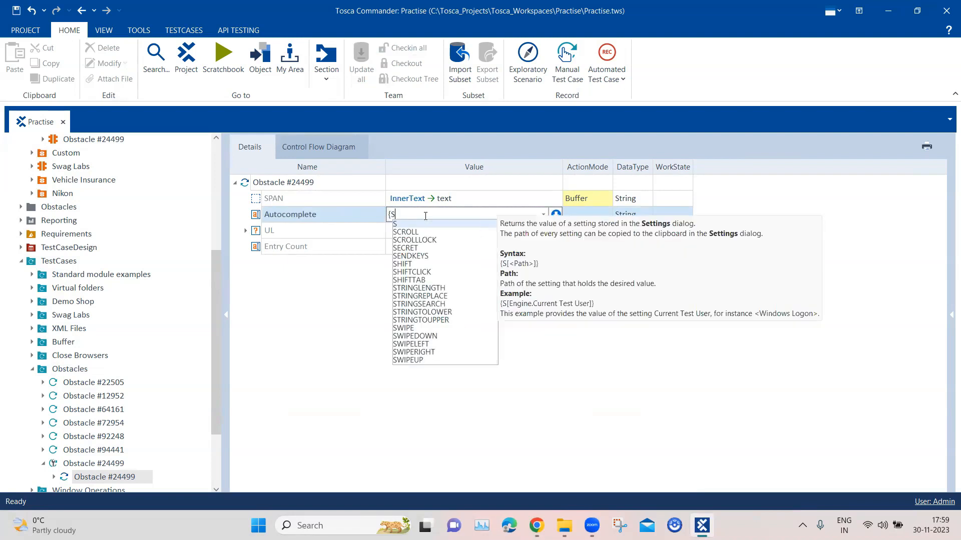
pyautogui.click(410, 255)
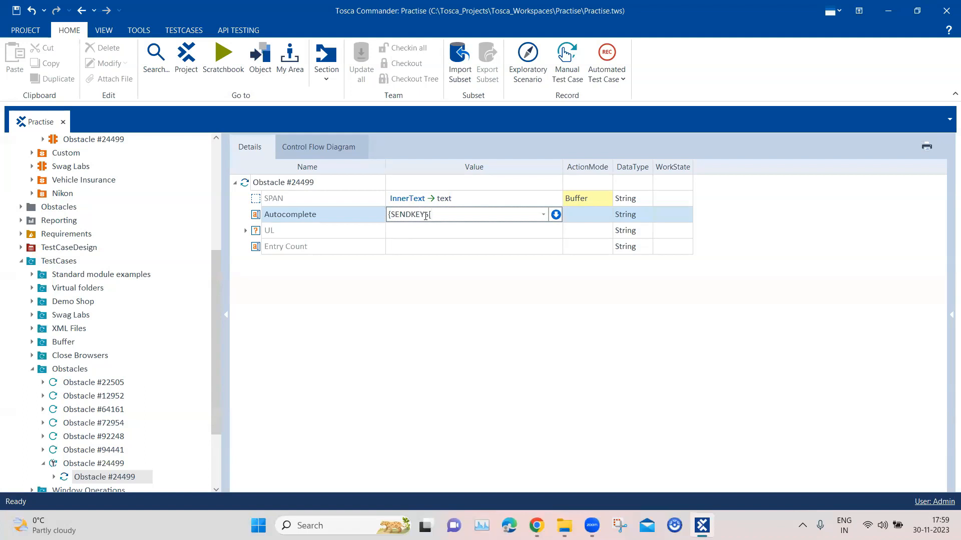
pyautogui.write('{B')
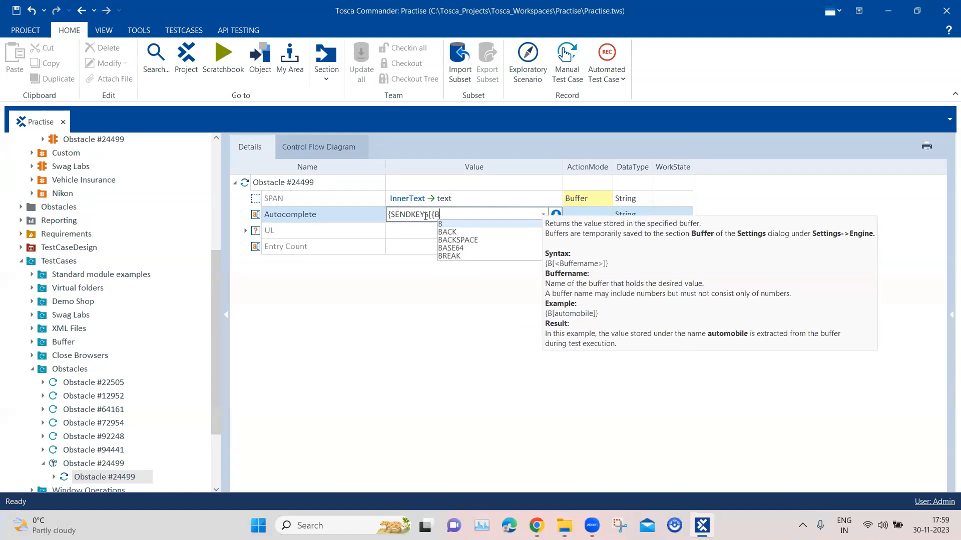
pyautogui.write('[text')
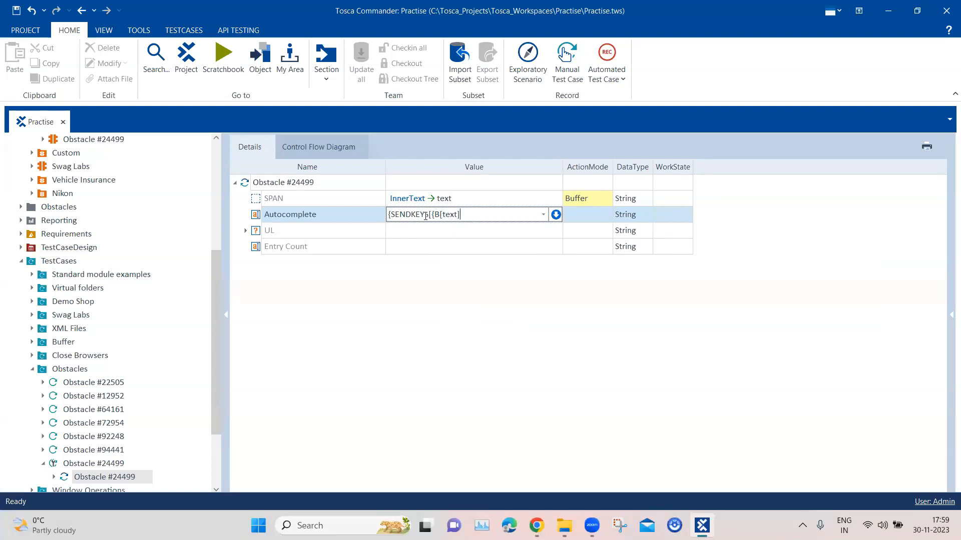
pyautogui.write('}}')
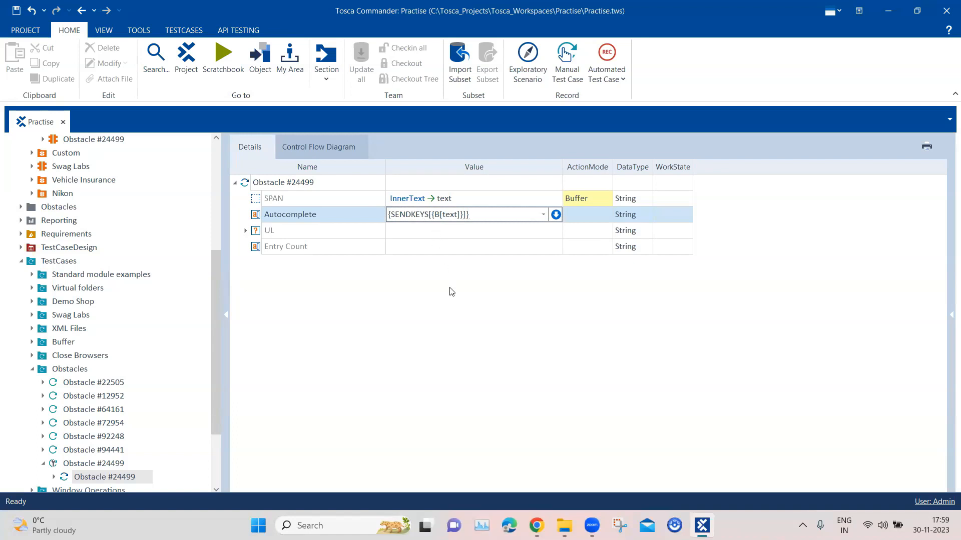
pyautogui.click(473, 230)
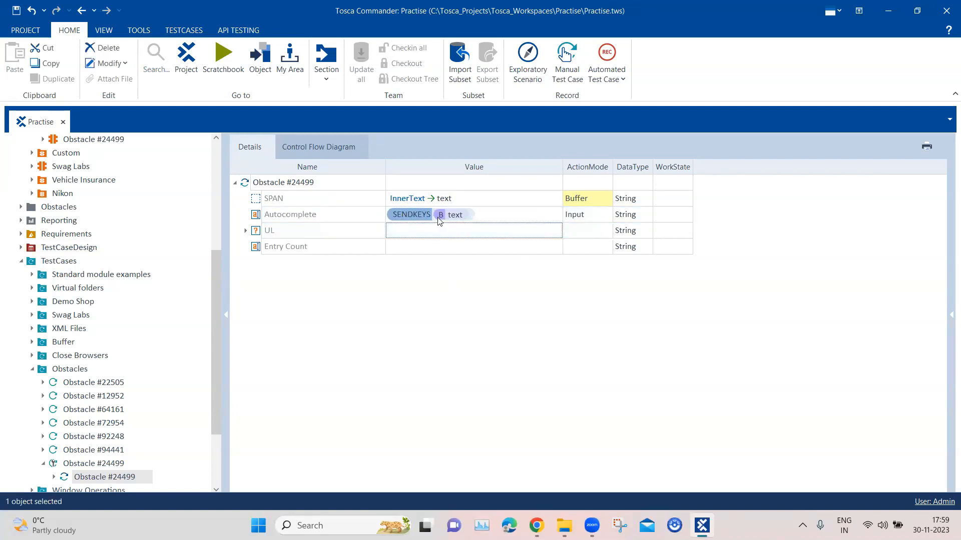
pyautogui.click(246, 230)
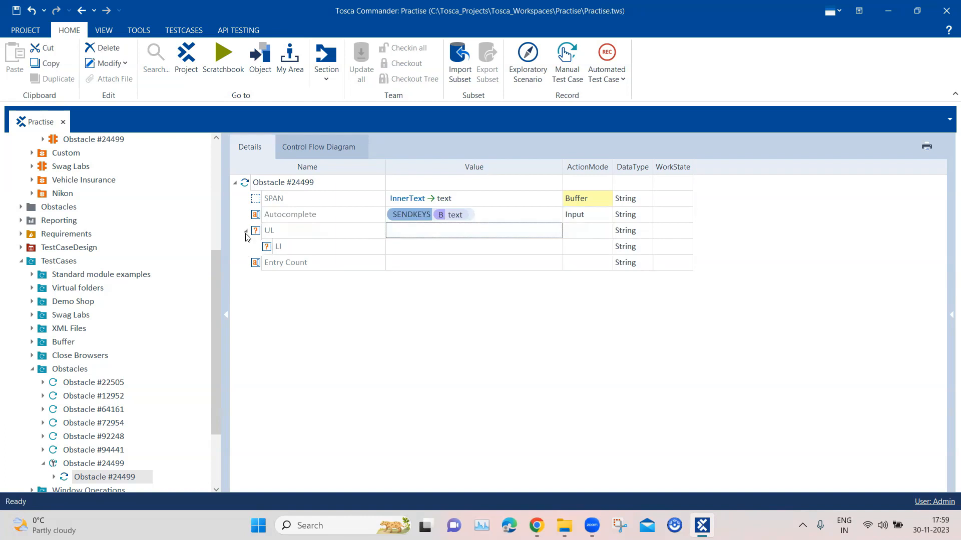
pyautogui.click(472, 246)
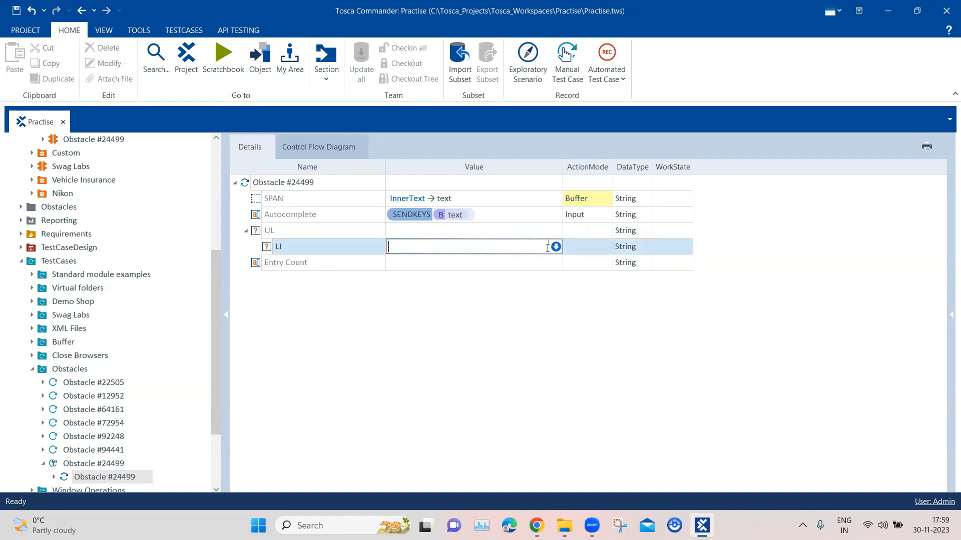
# - Enter ResultCount = count as the LI value and set ActionMode to Buffer
pyautogui.click(555, 246)
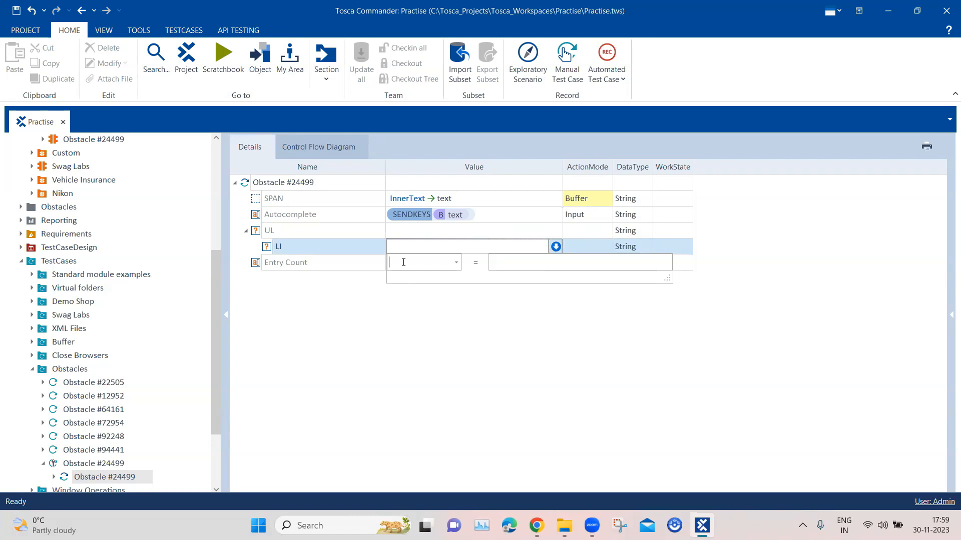
pyautogui.write('Redu')
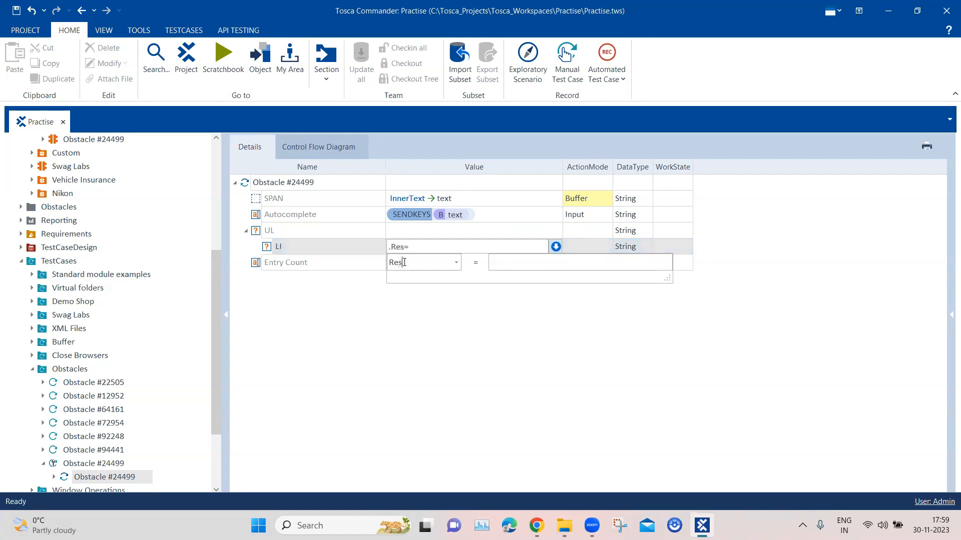
pyautogui.write('ultCount')
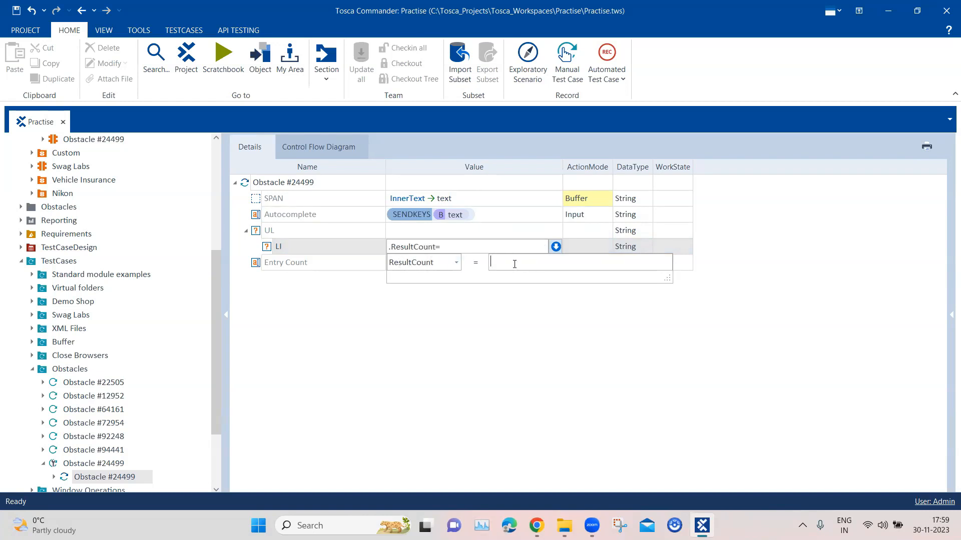
pyautogui.write('count')
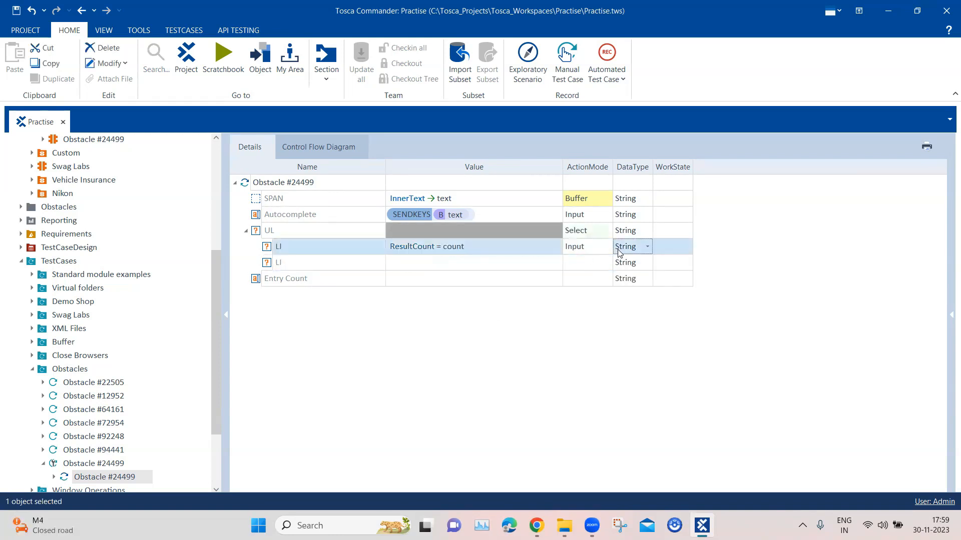
pyautogui.click(646, 246)
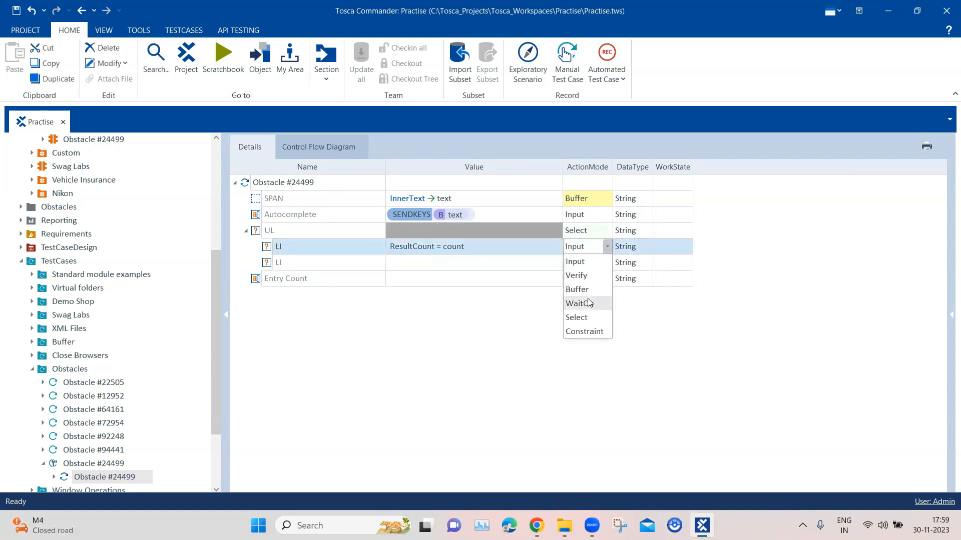
pyautogui.click(576, 288)
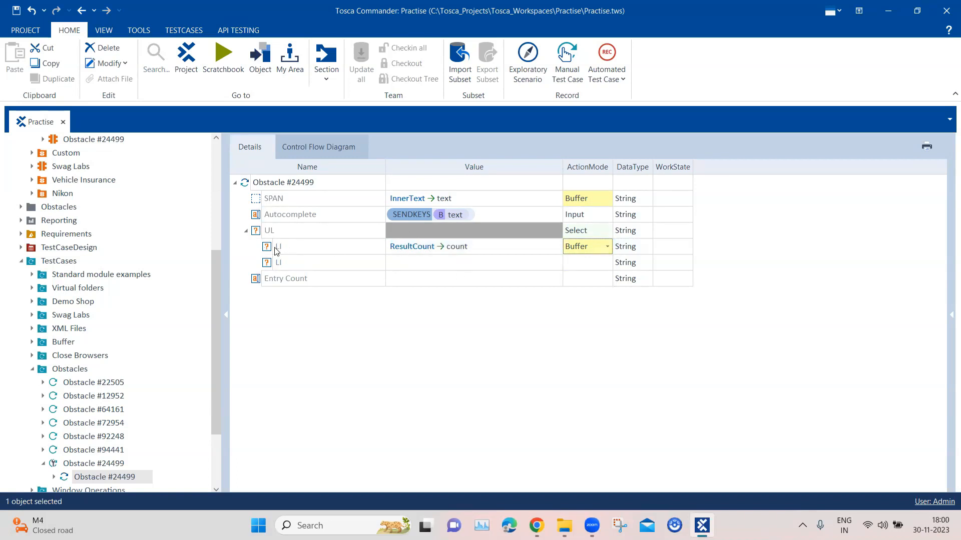
pyautogui.moveTo(453, 249)
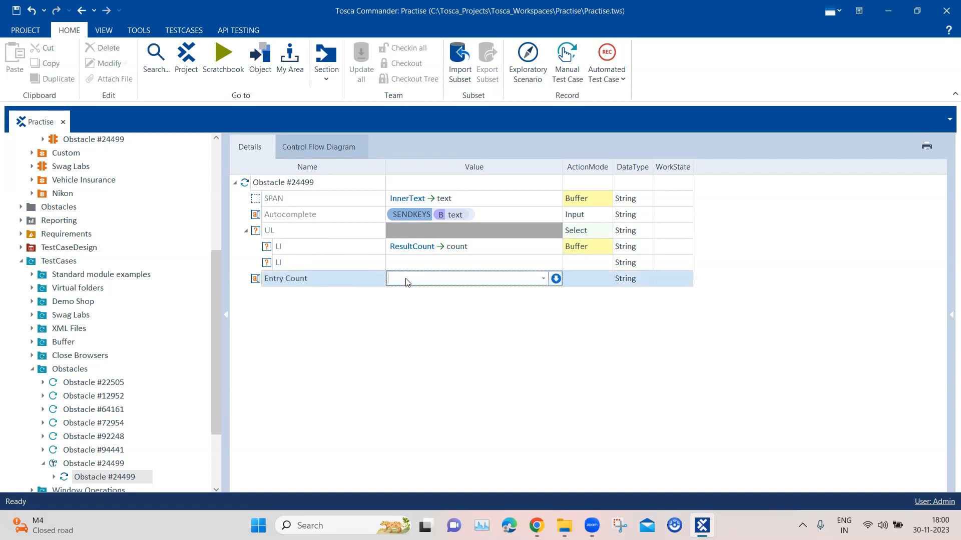
# - Enter {B[count]} as the Entry Count step's value
pyautogui.write('{B')
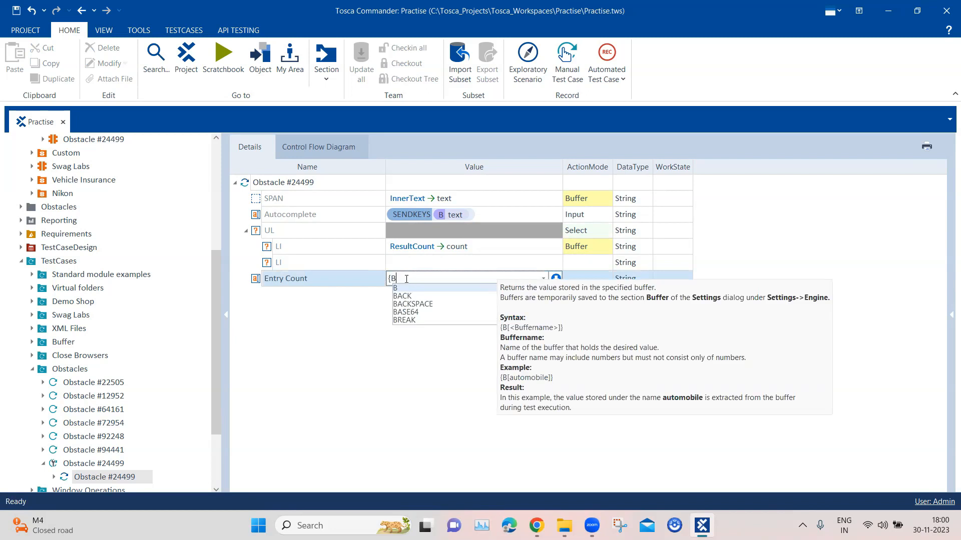
pyautogui.write('c')
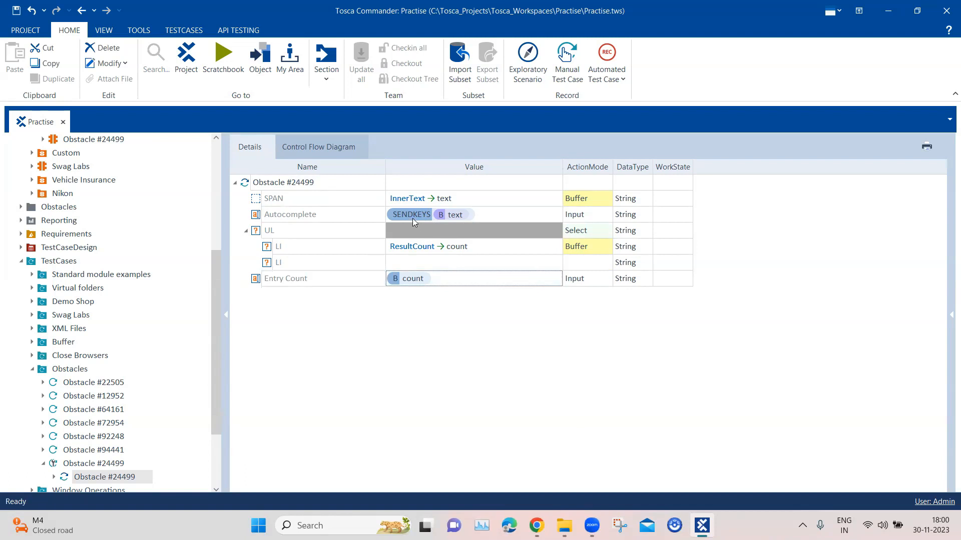
pyautogui.moveTo(428, 219)
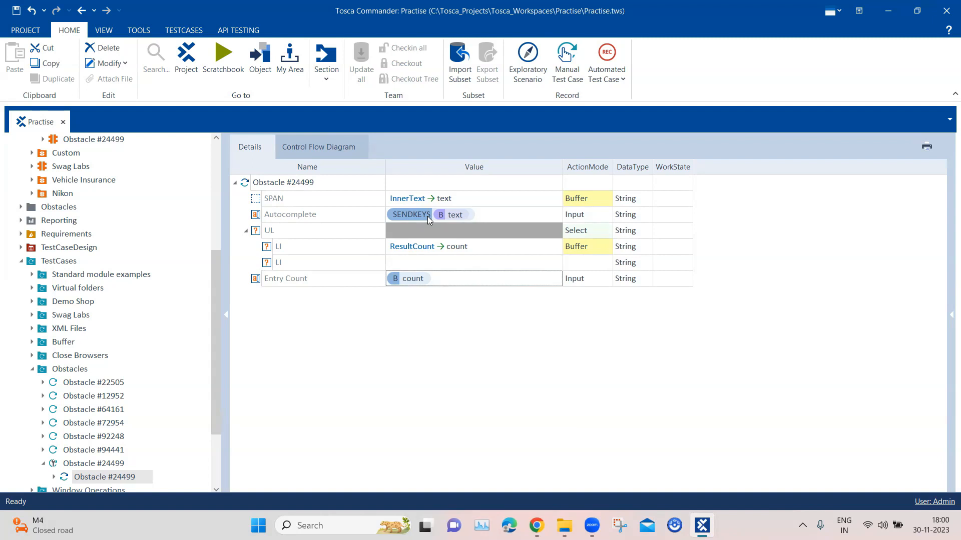
pyautogui.click(473, 198)
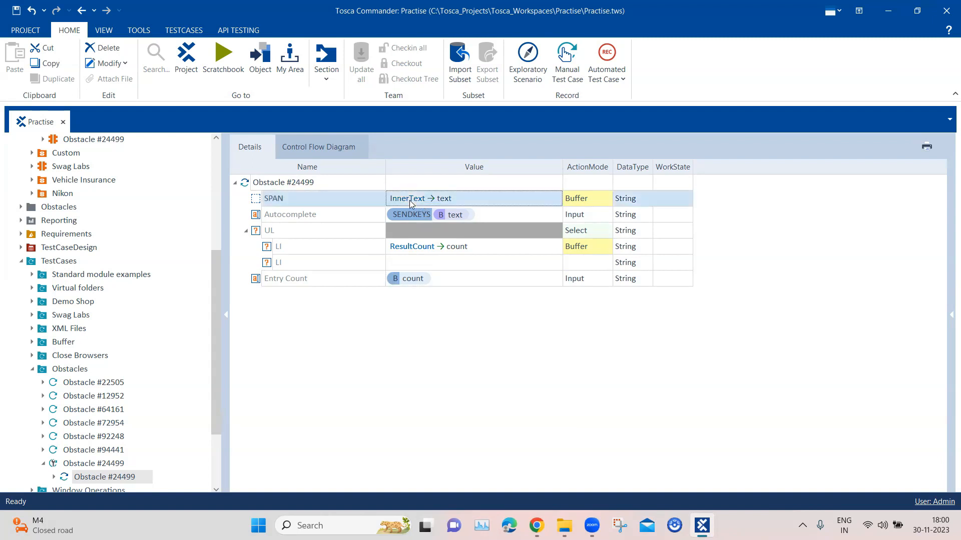
pyautogui.moveTo(434, 205)
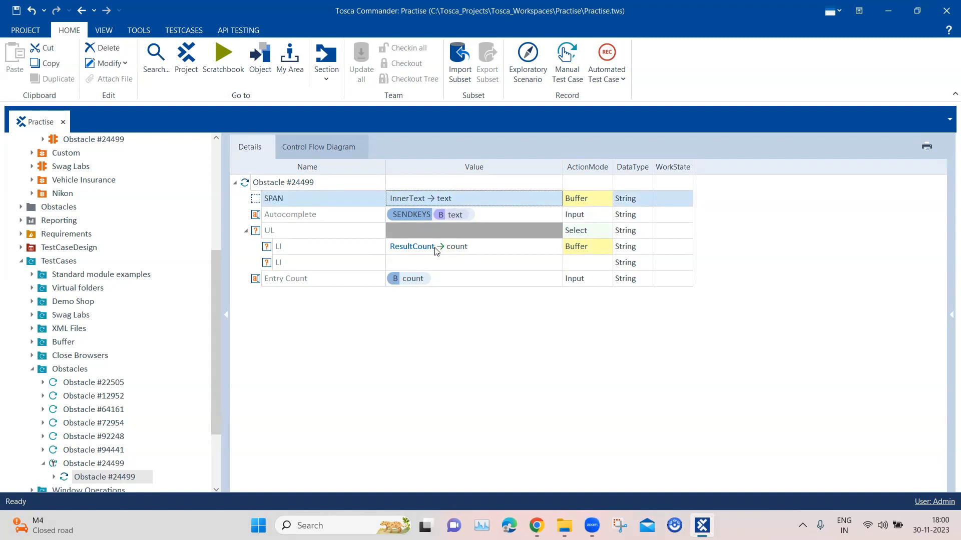
pyautogui.click(429, 246)
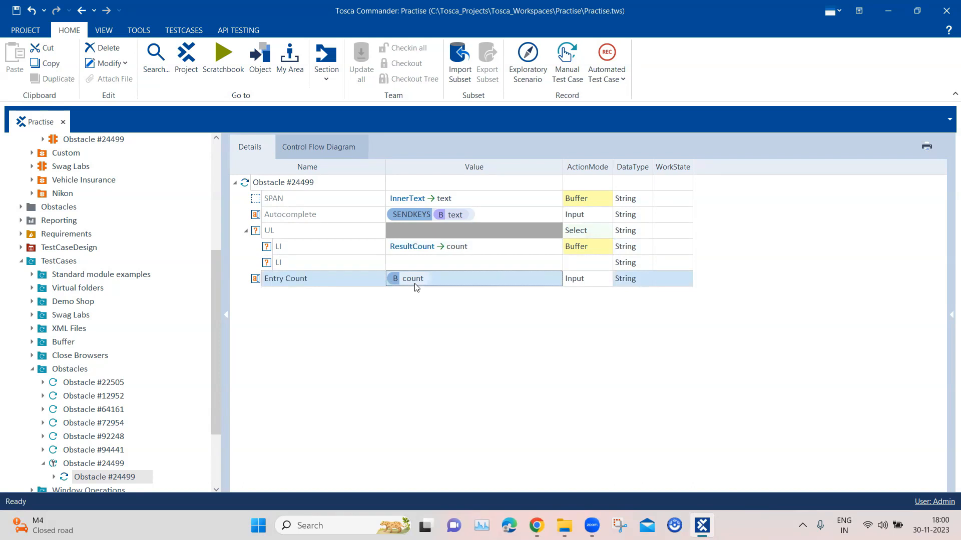
pyautogui.moveTo(305, 283)
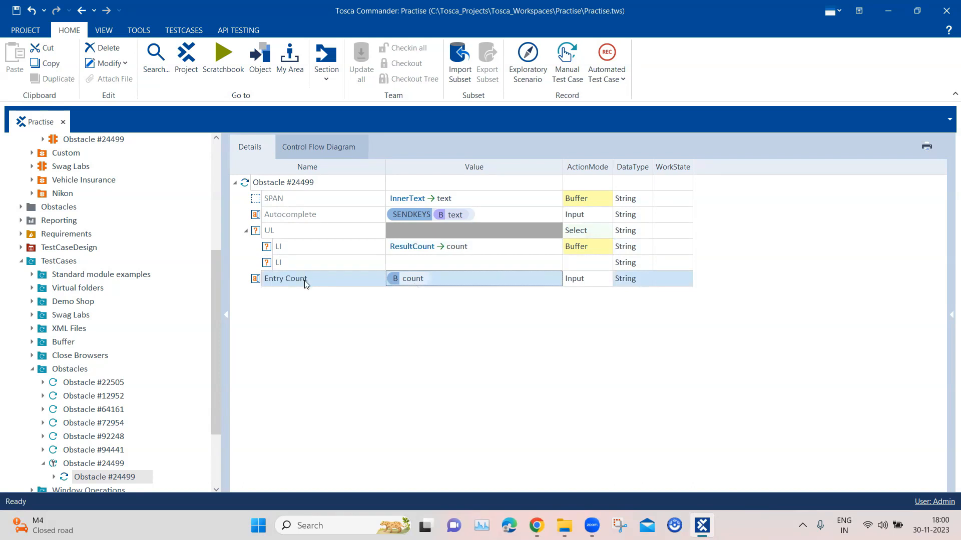
pyautogui.click(93, 463)
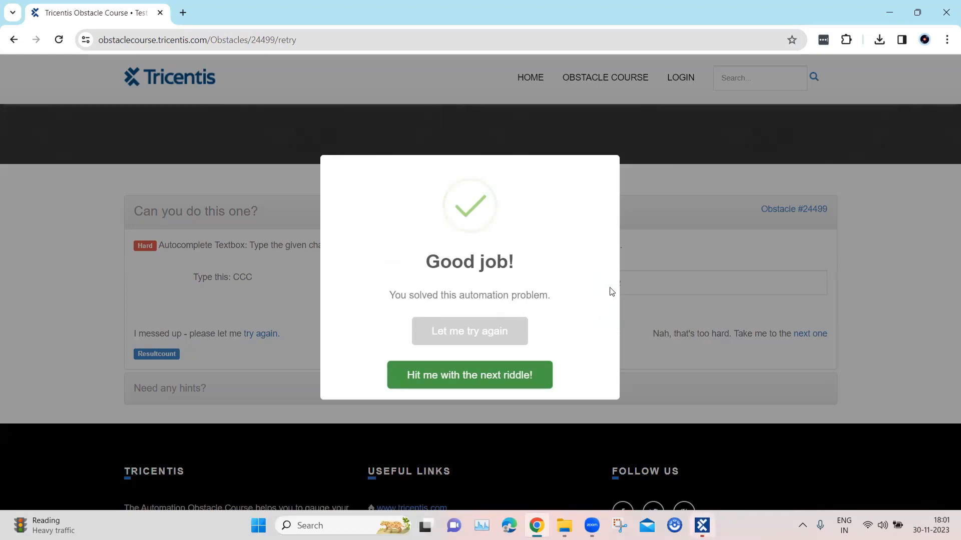
pyautogui.moveTo(638, 282)
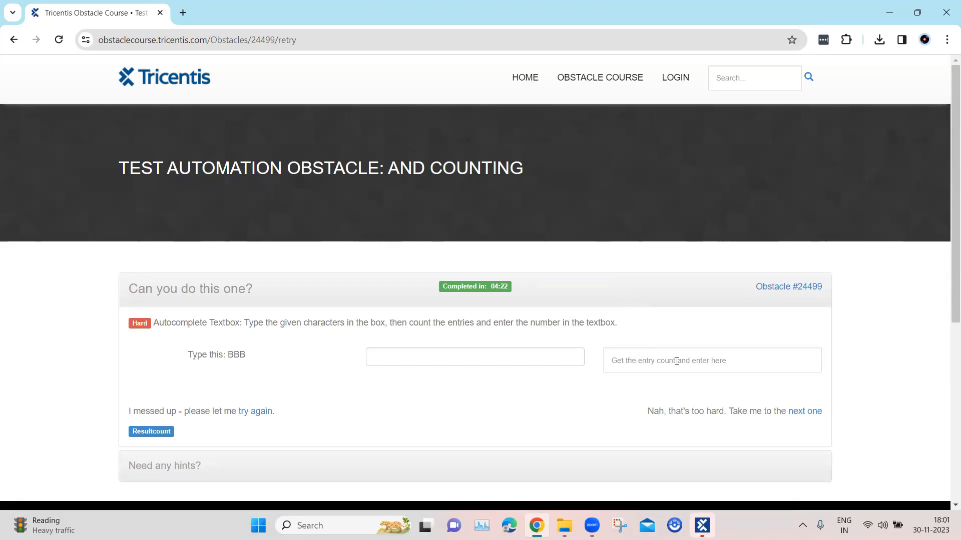
pyautogui.moveTo(575, 265)
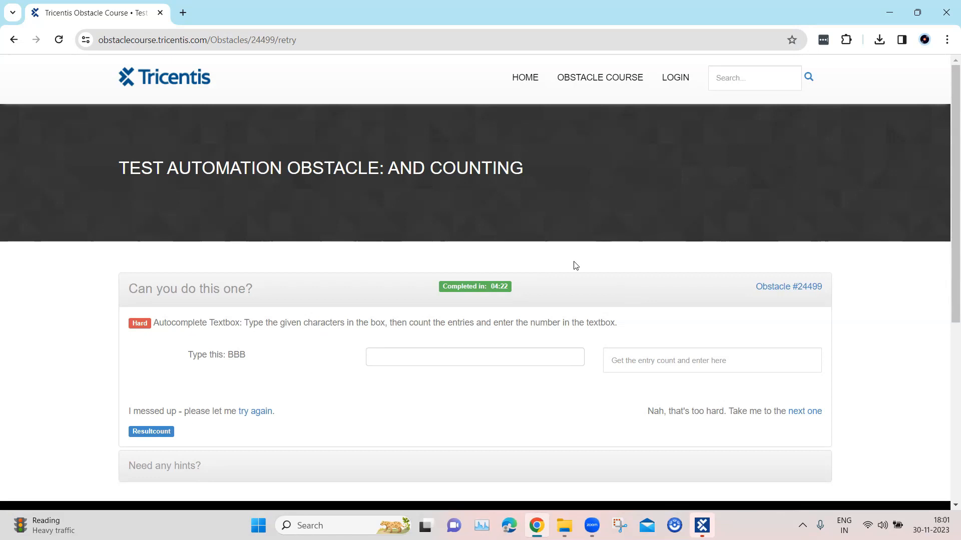
pyautogui.moveTo(513, 414)
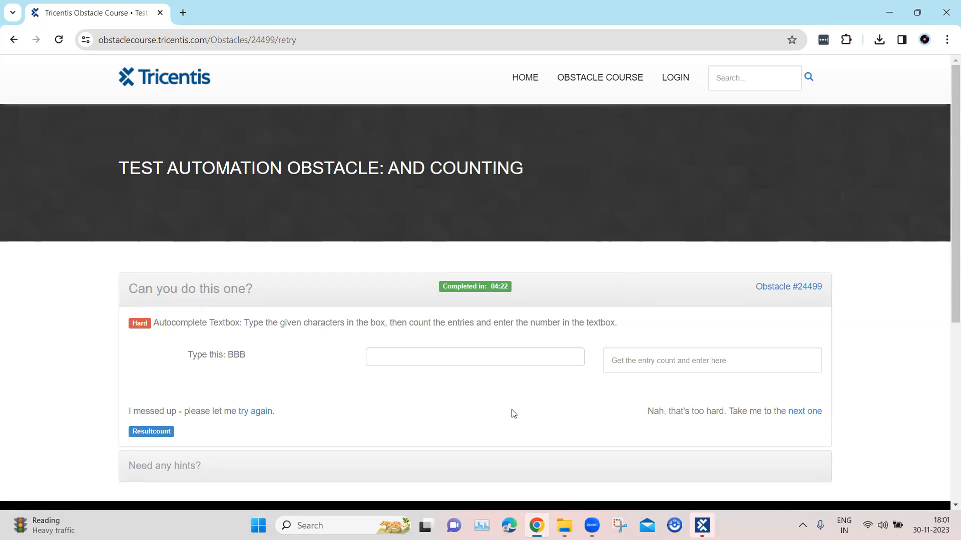